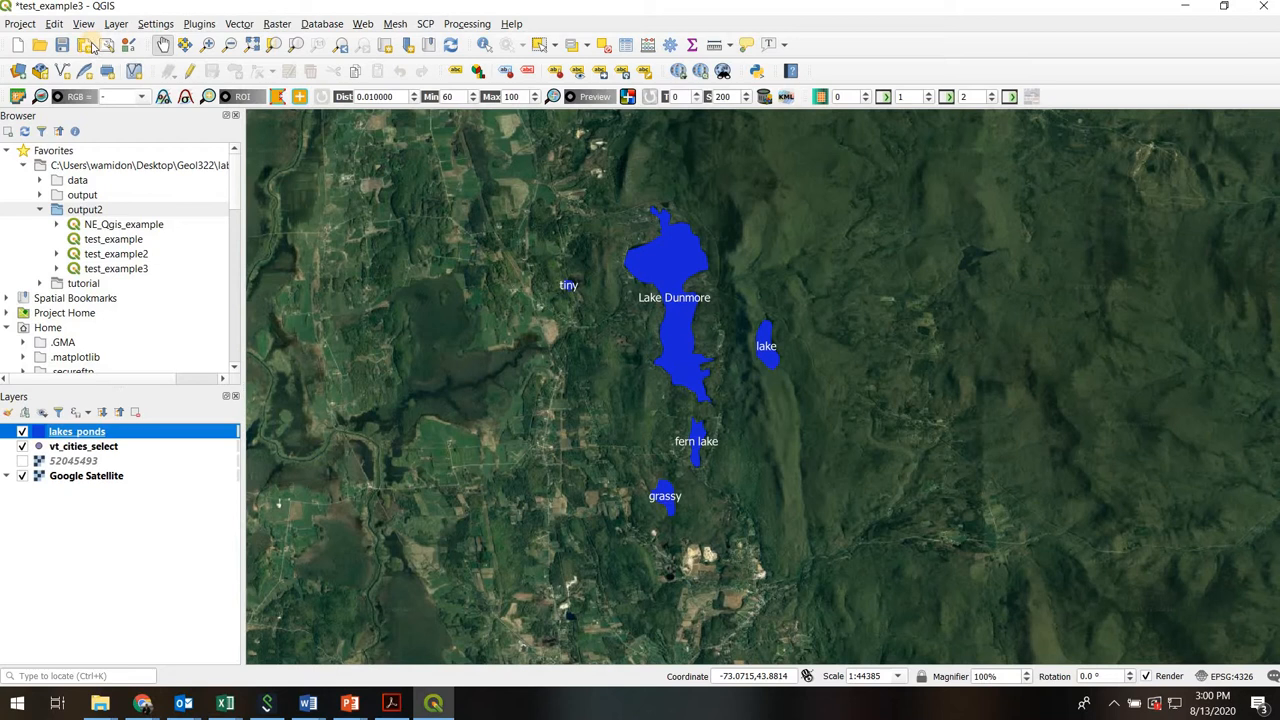
# Start a new print layout from the Project menu and name it 'Middlebury Lakes'.
pyautogui.click(19, 23)
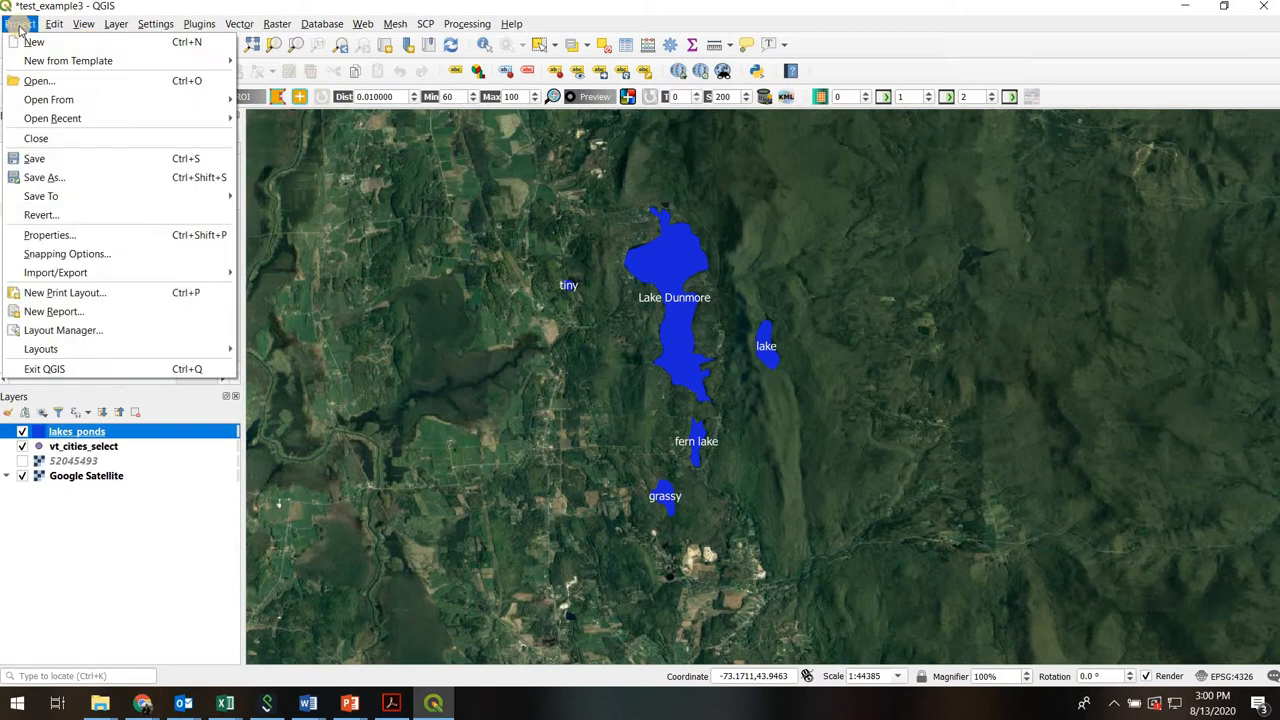
pyautogui.moveTo(64, 292)
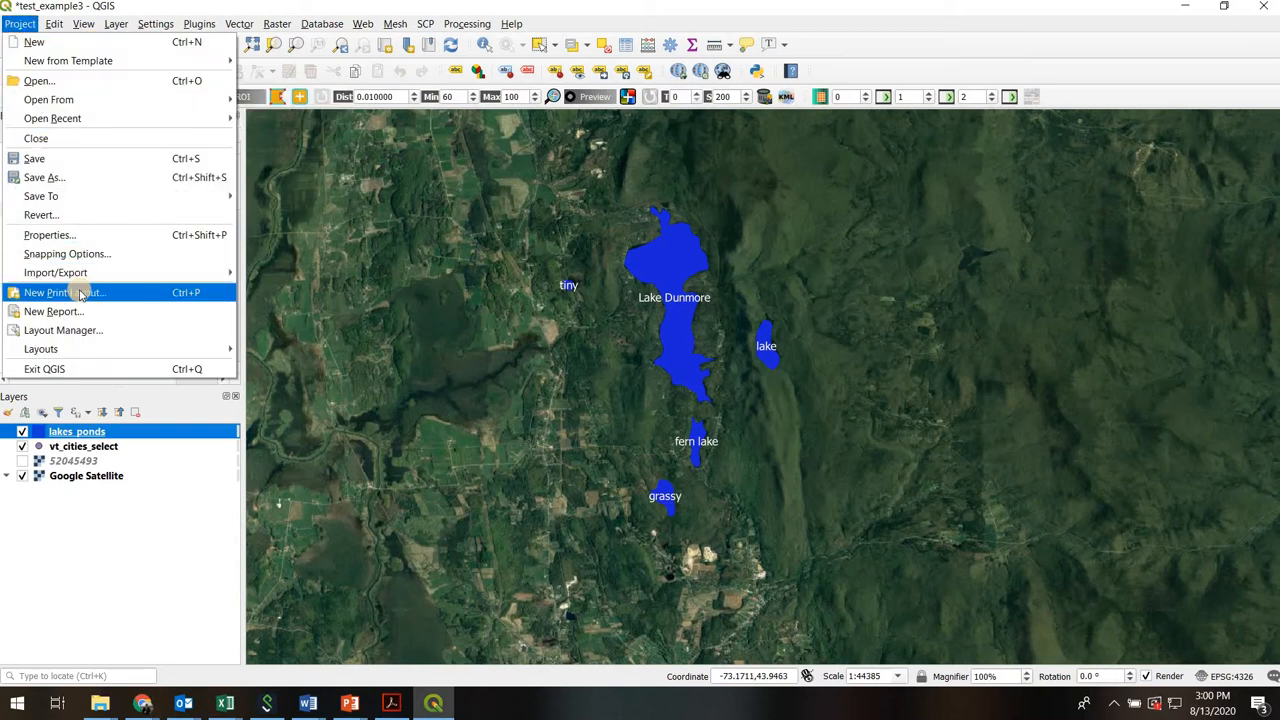
pyautogui.click(63, 292)
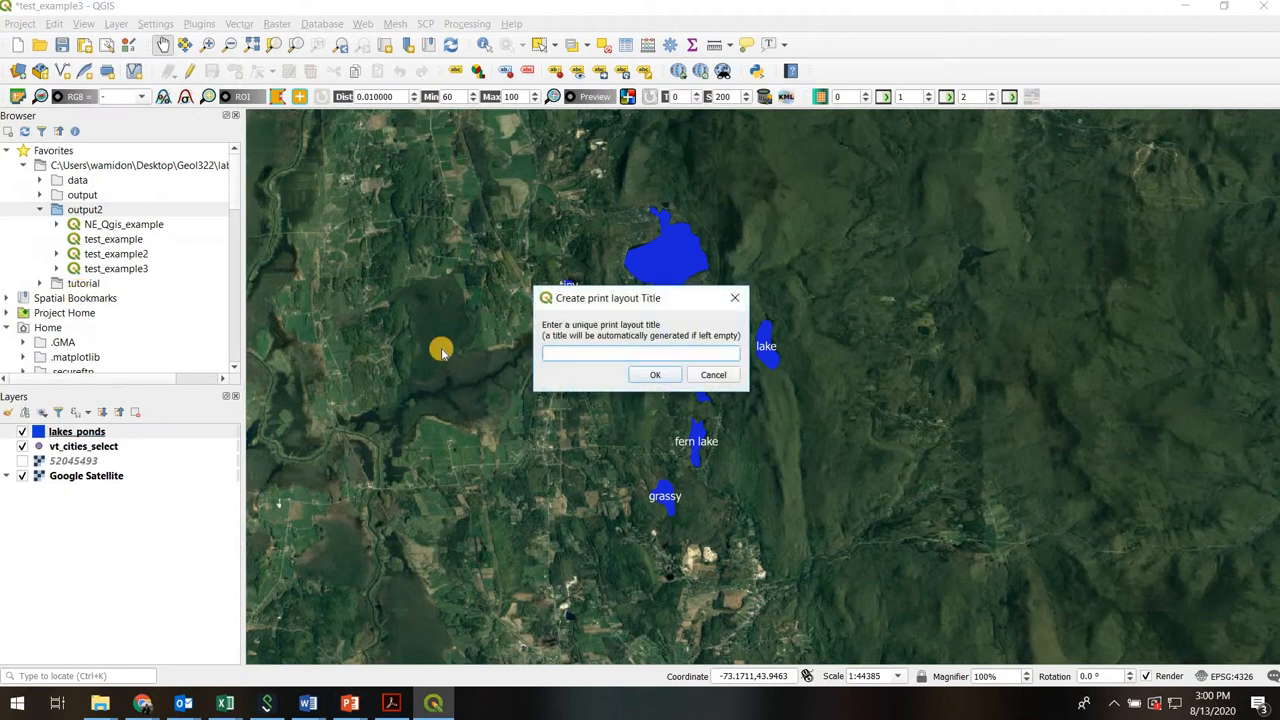
pyautogui.write('Middlebury Lakes')
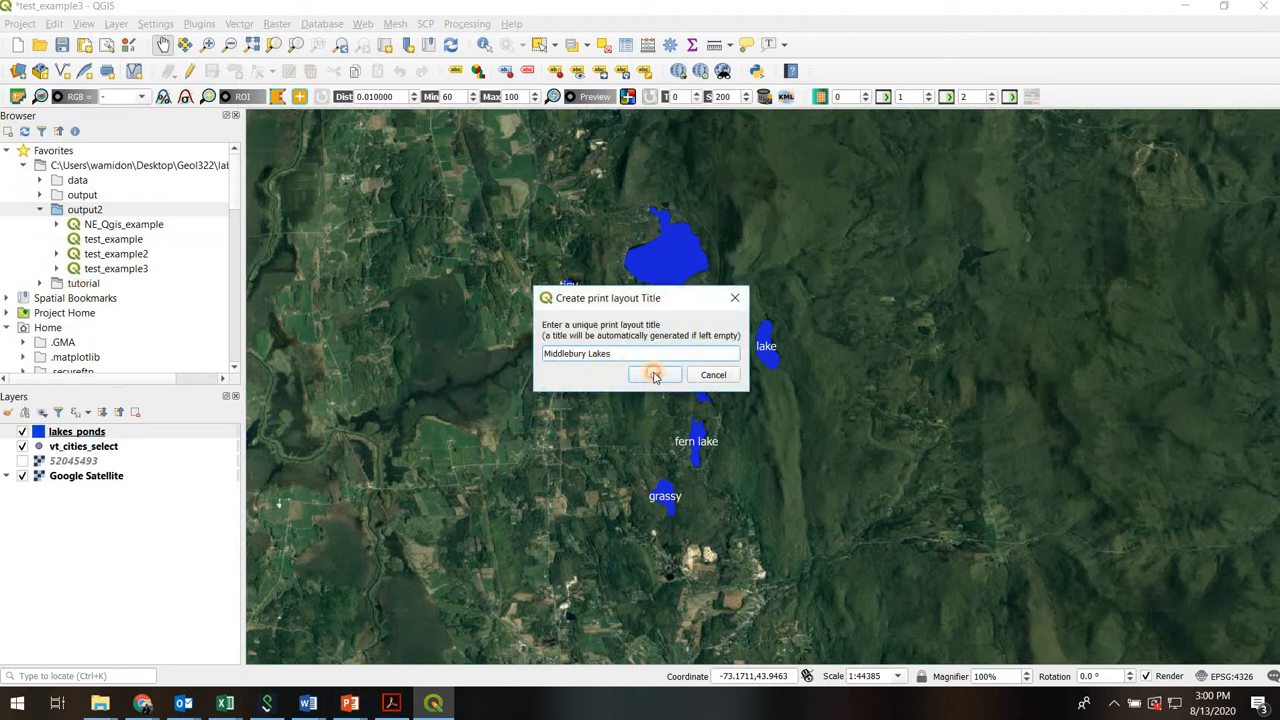
pyautogui.click(654, 374)
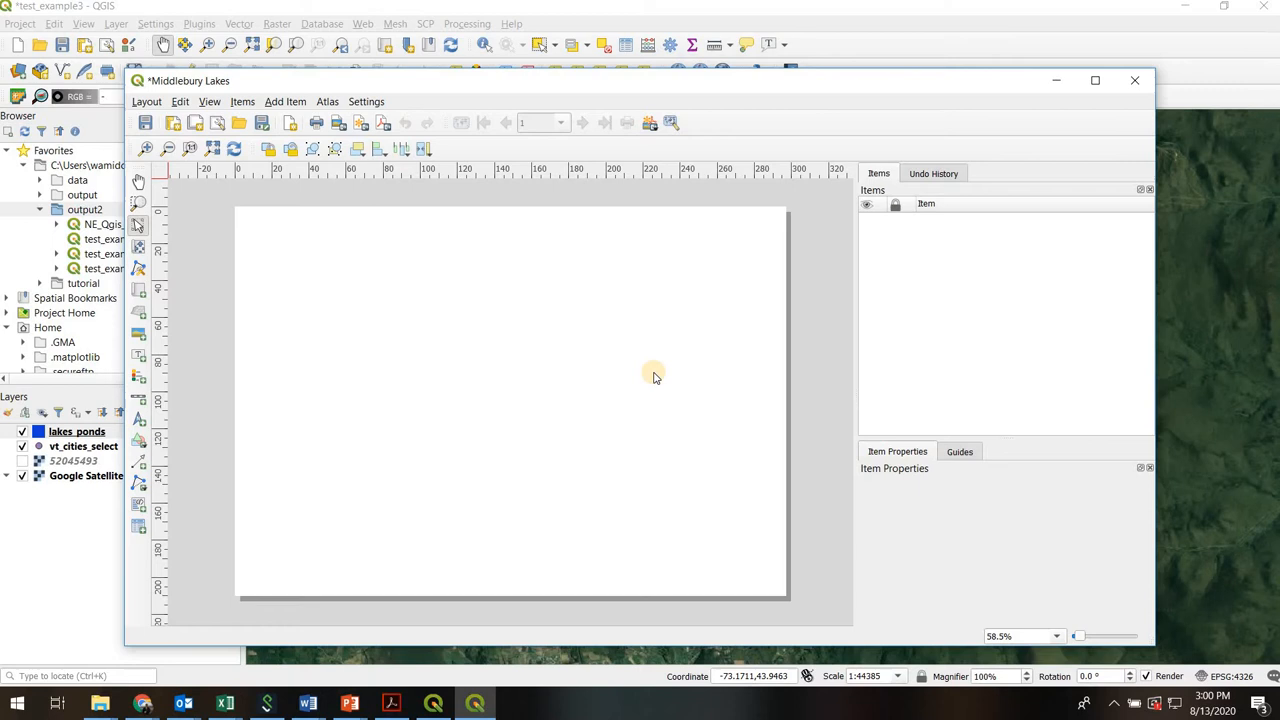
pyautogui.moveTo(495, 362)
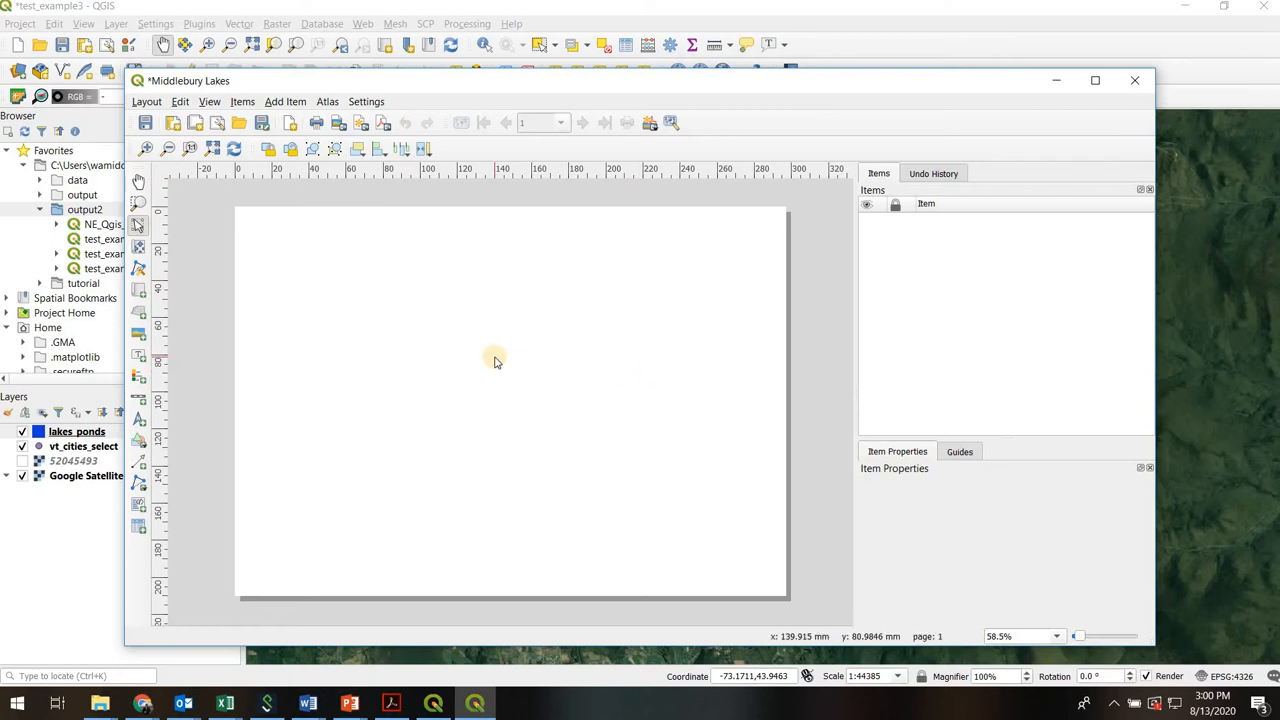
pyautogui.moveTo(475, 322)
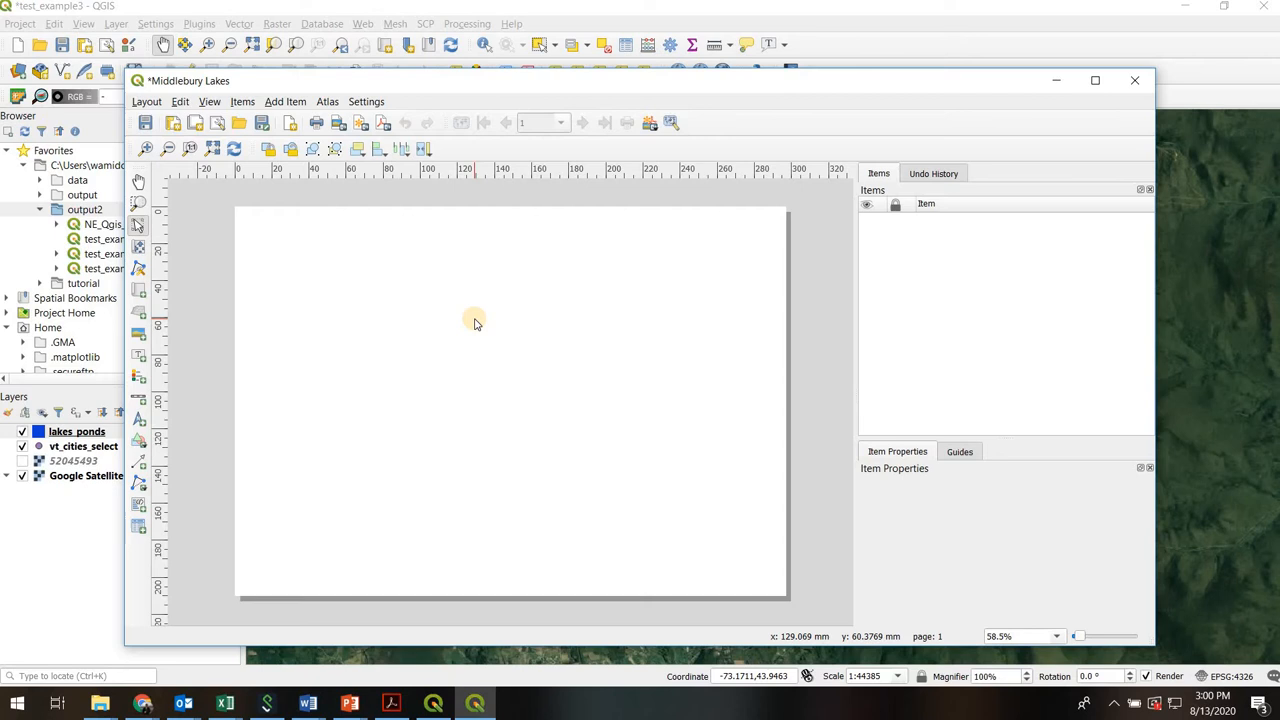
# Set the page size to Letter, landscape, 279.4 by 215.9 mm, in Page Properties.
pyautogui.rightClick(475, 323)
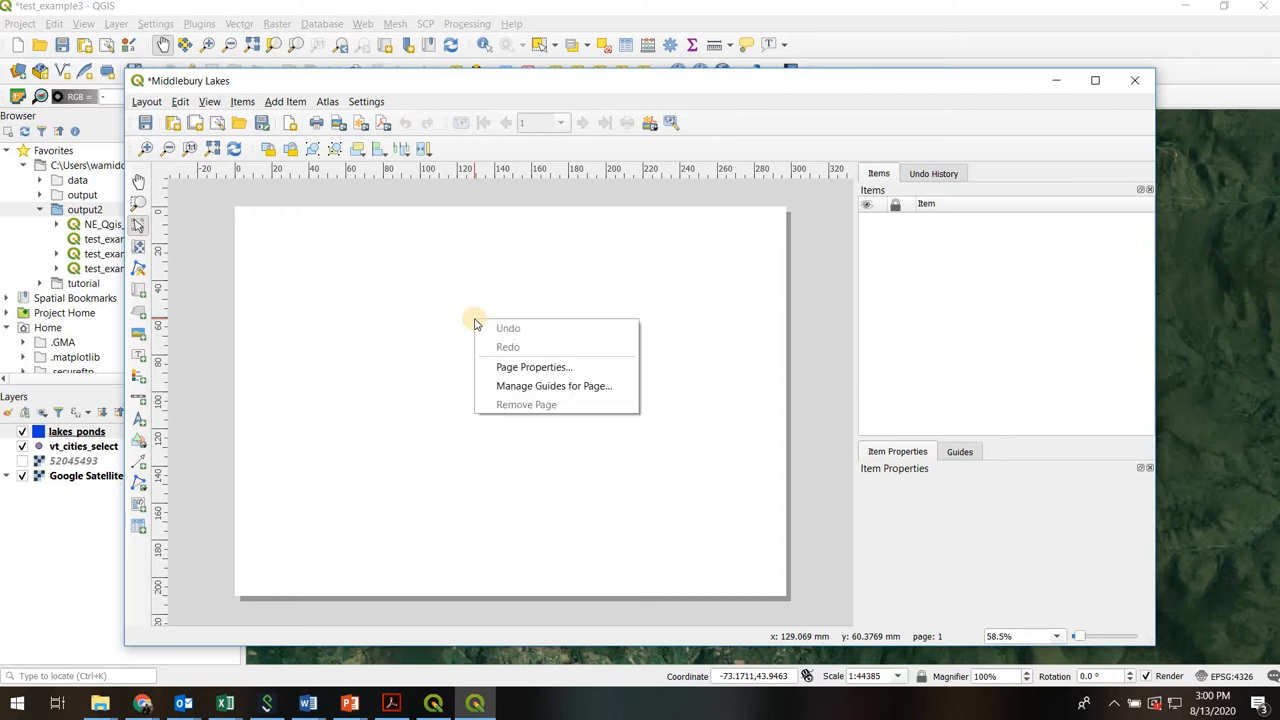
pyautogui.moveTo(463, 303)
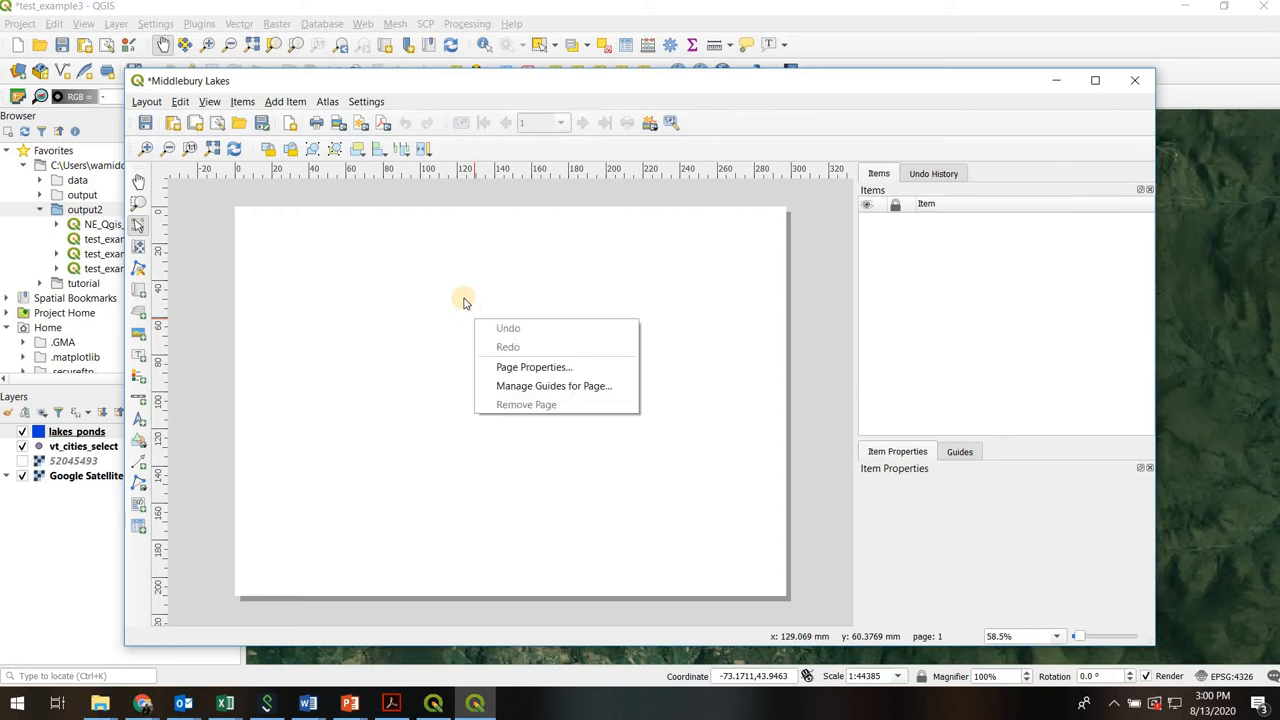
pyautogui.click(534, 367)
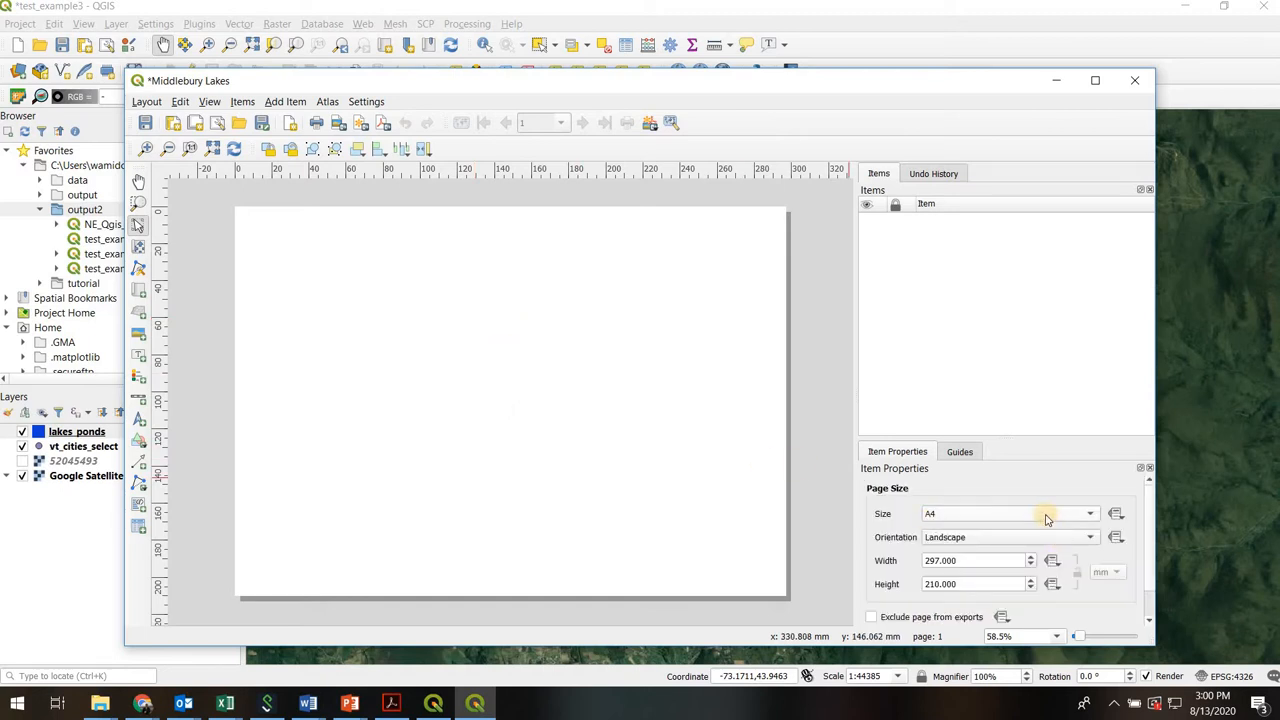
pyautogui.click(1089, 513)
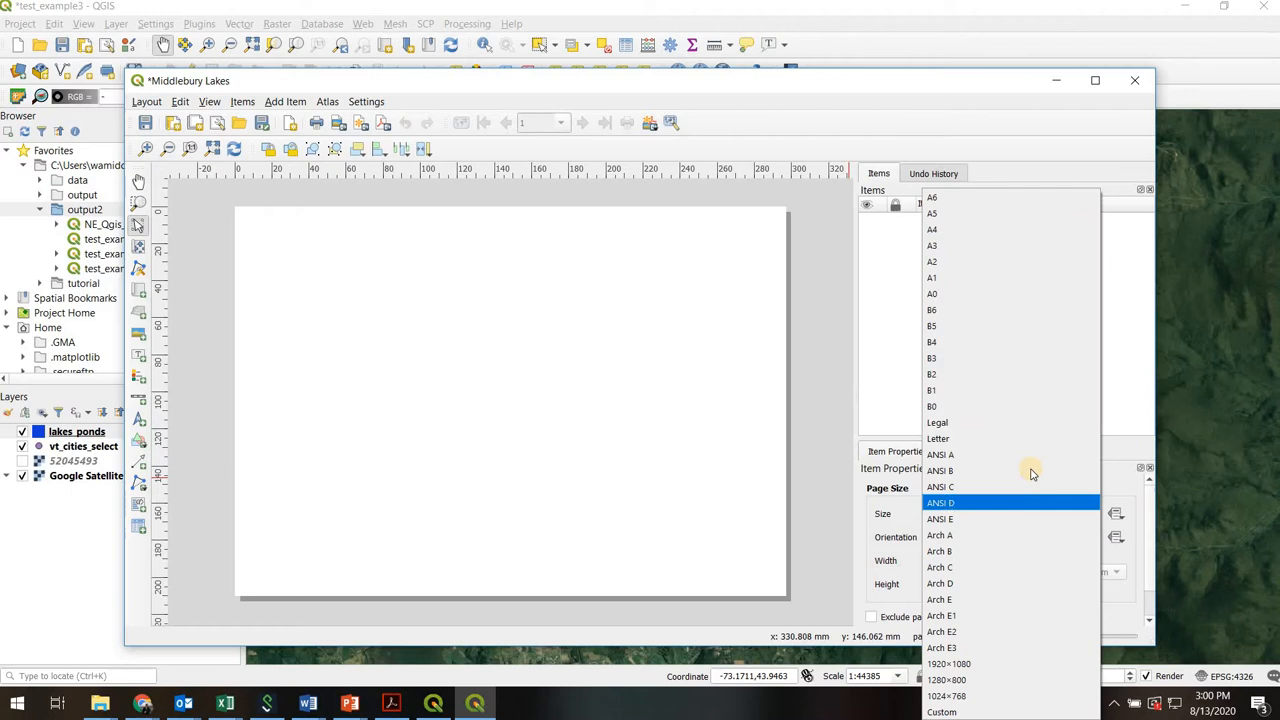
pyautogui.click(938, 438)
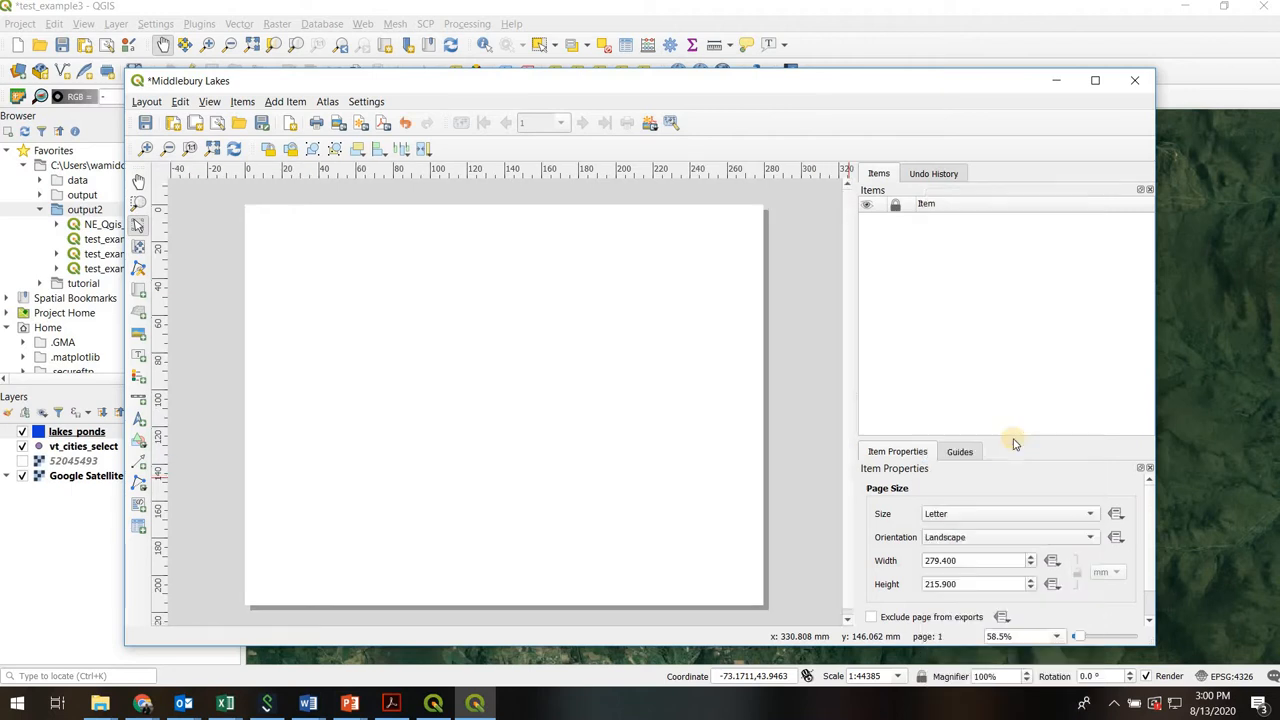
pyautogui.moveTo(1150, 513)
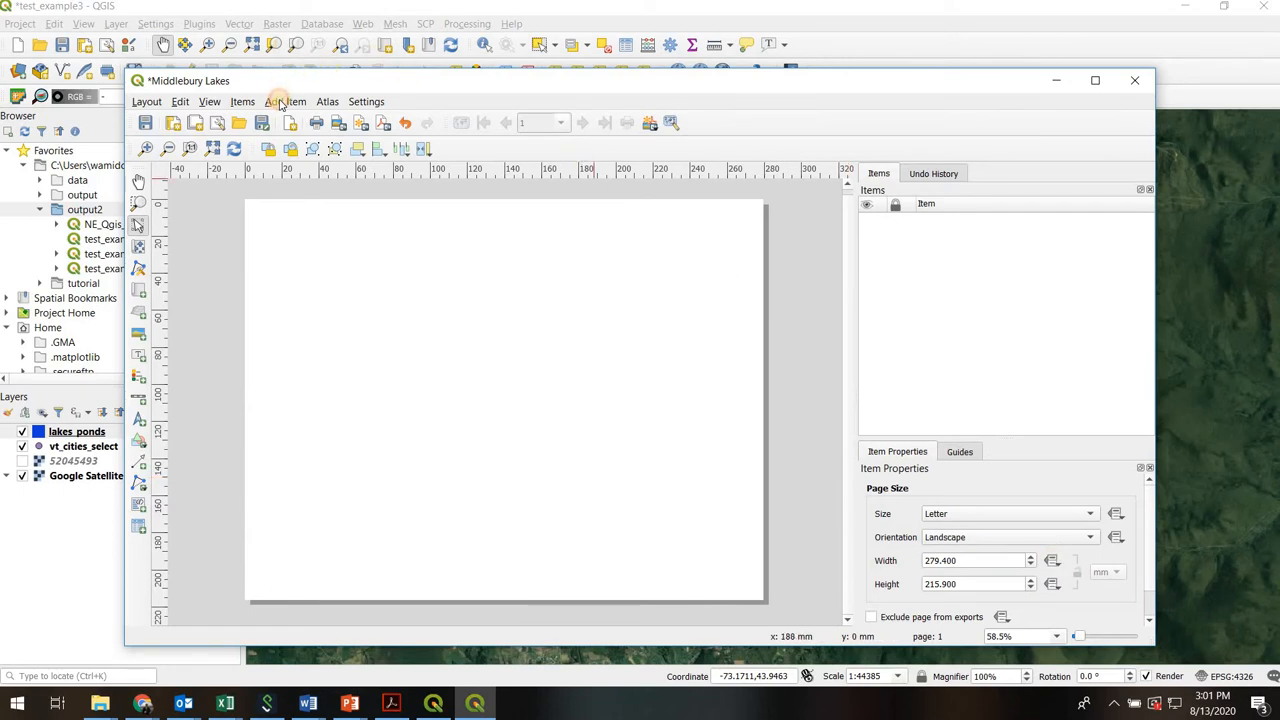
# Draw a map frame across most of the page showing the satellite lakes view.
pyautogui.click(286, 101)
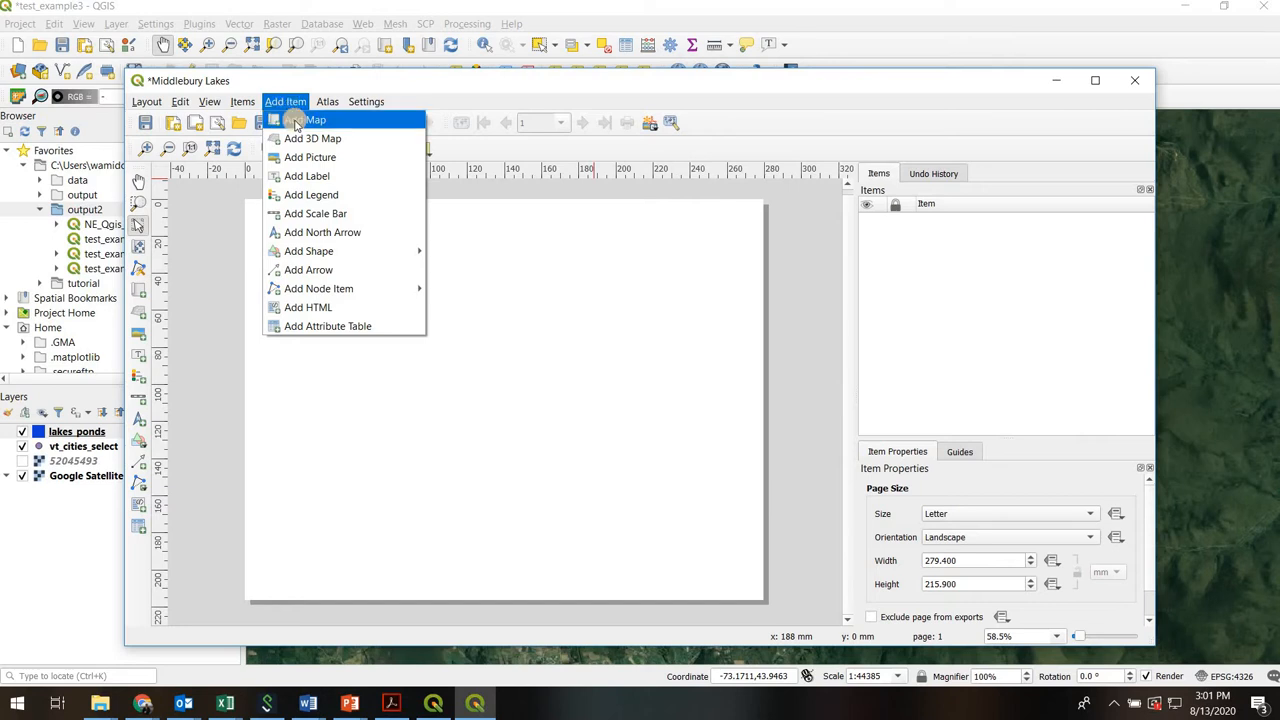
pyautogui.click(315, 119)
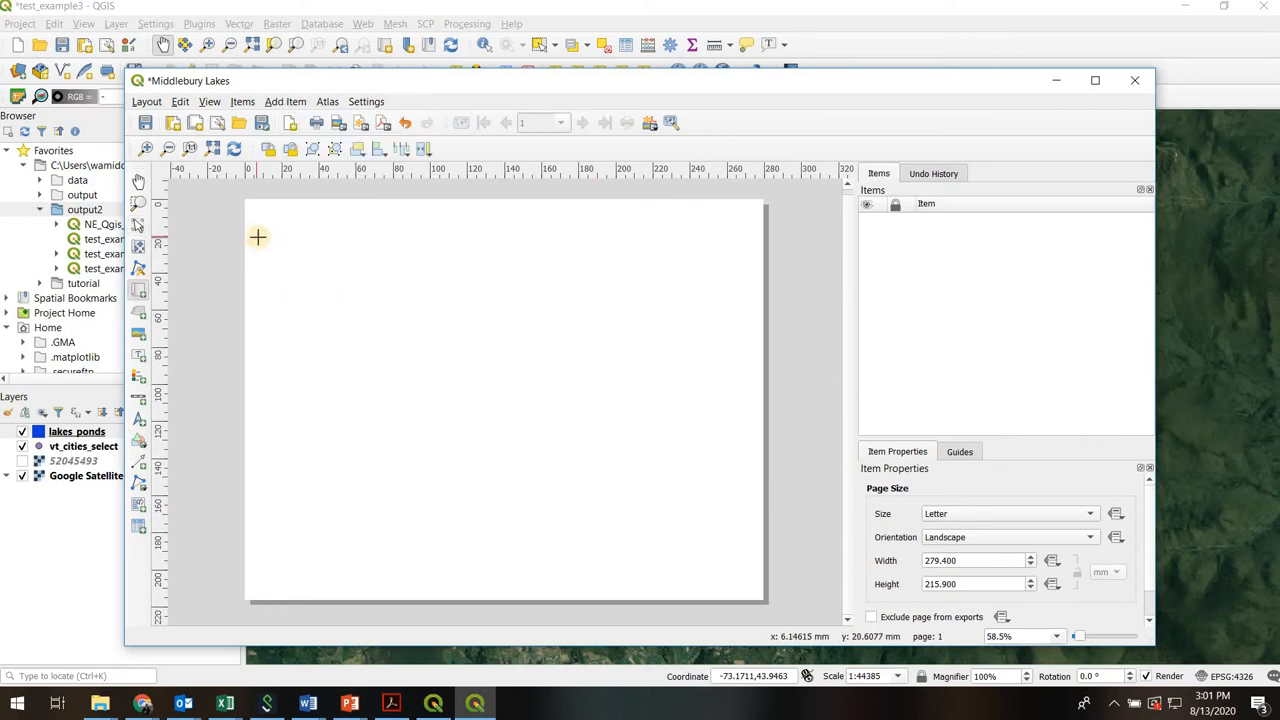
pyautogui.moveTo(258, 238); pyautogui.dragTo(744, 586)
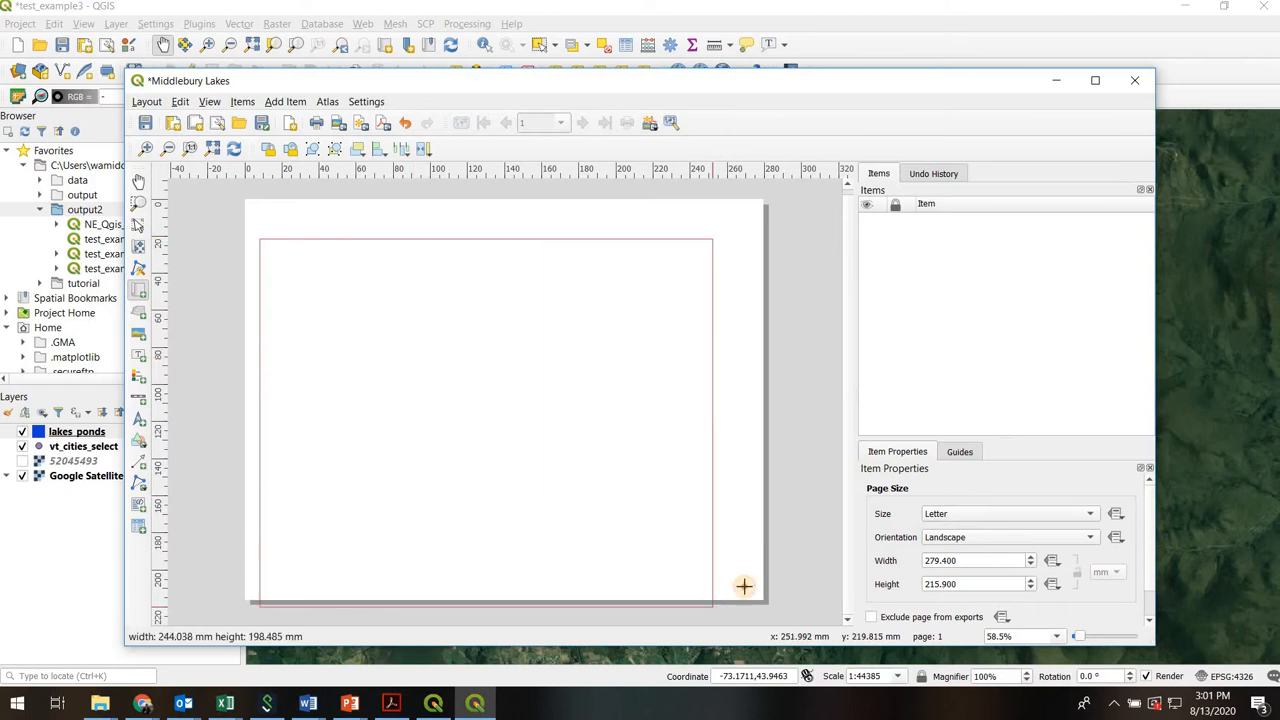
pyautogui.moveTo(744, 586); pyautogui.dragTo(750, 586)
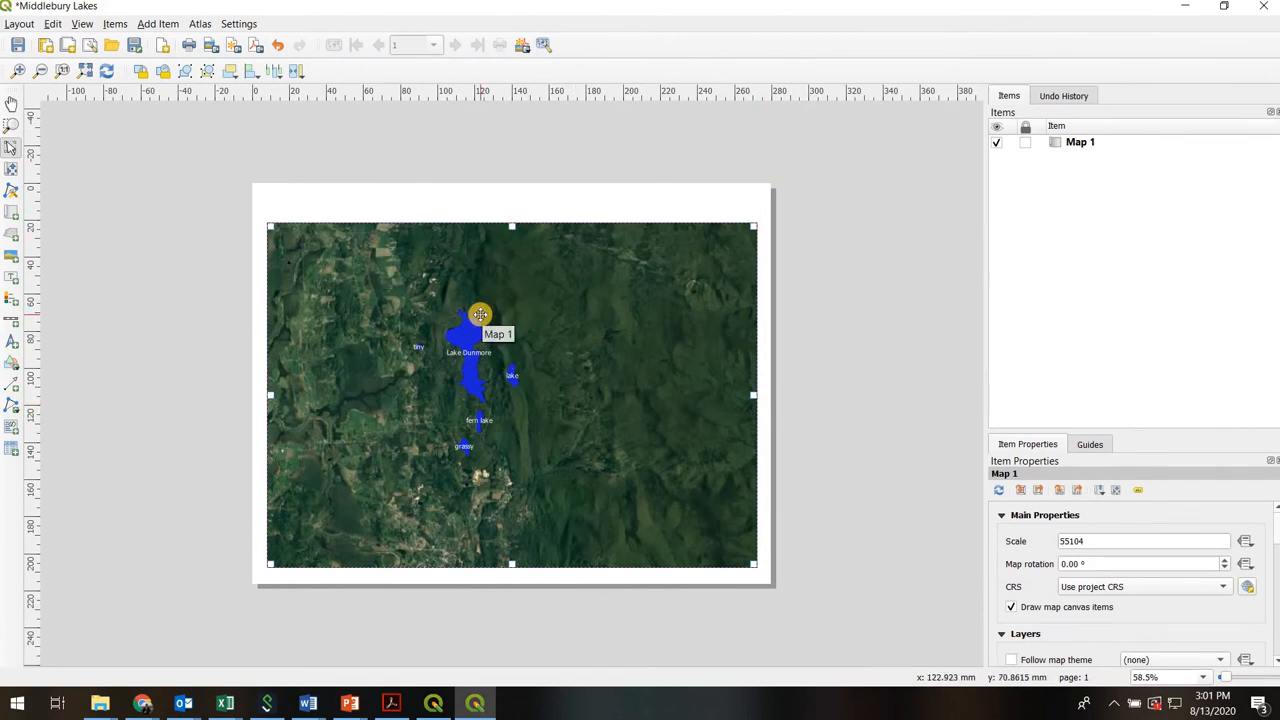
pyautogui.moveTo(883, 293)
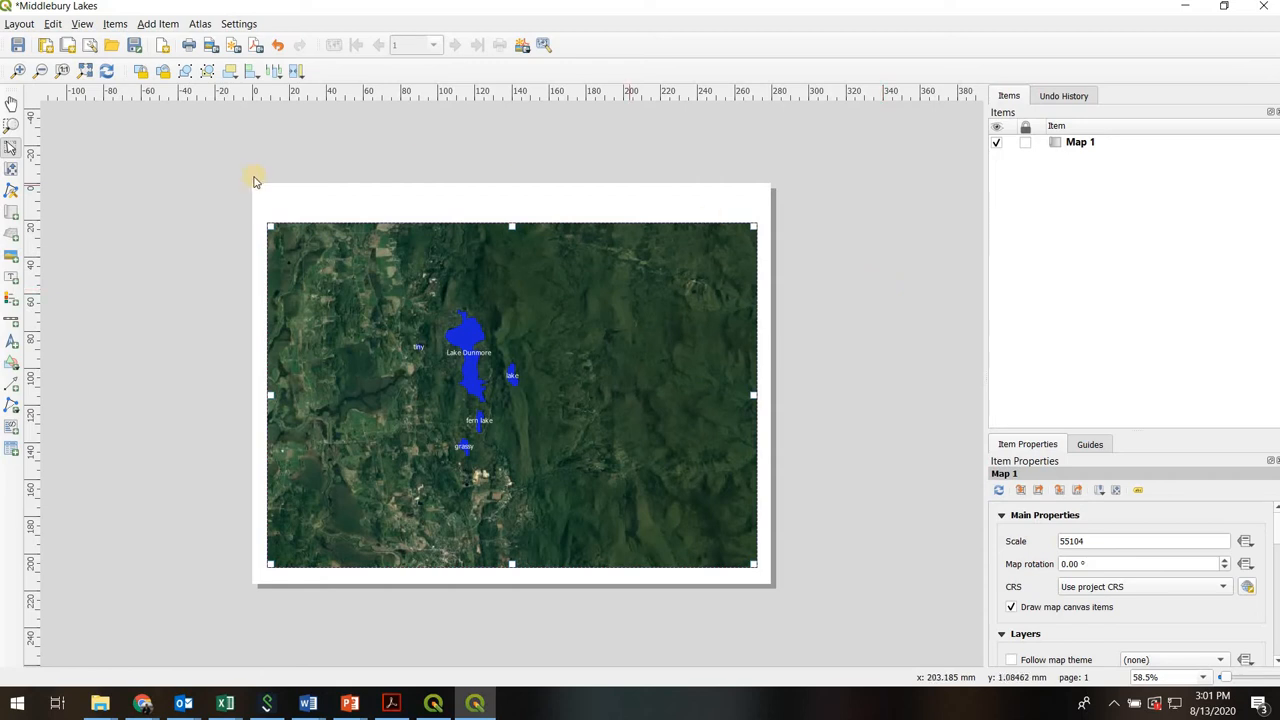
pyautogui.moveTo(235, 416)
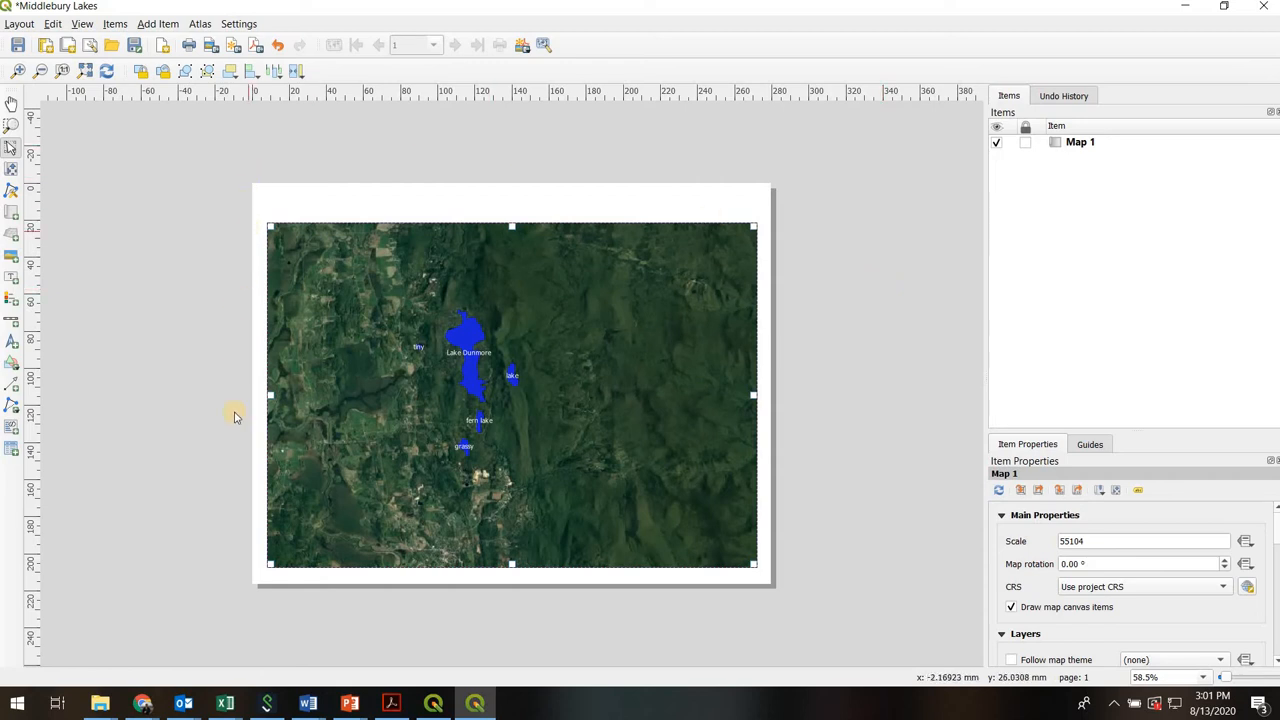
pyautogui.moveTo(600, 205)
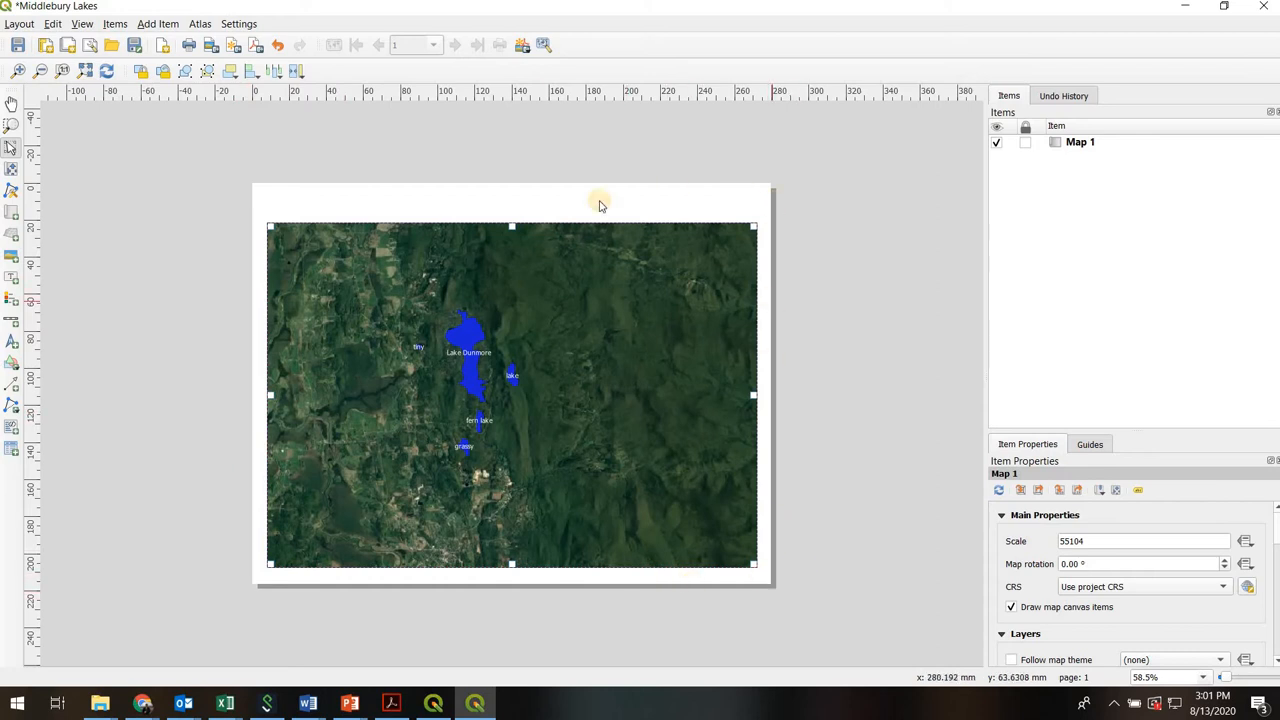
pyautogui.moveTo(479, 255)
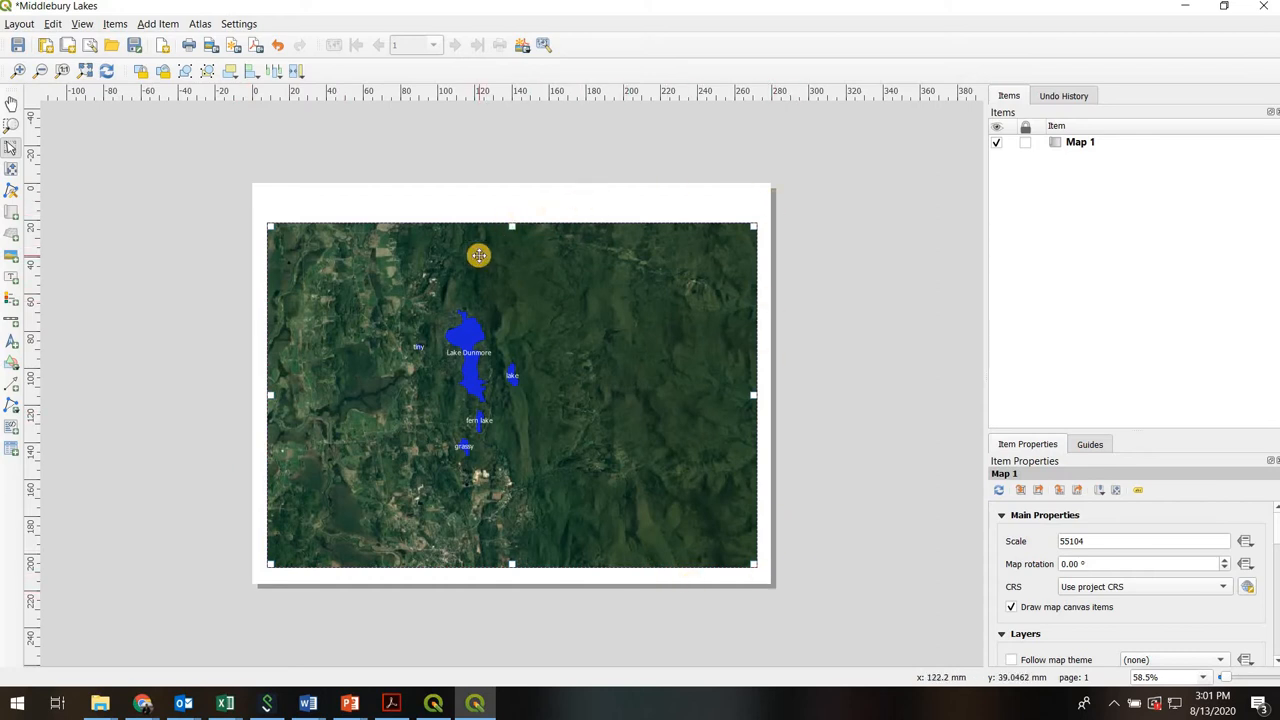
# Nudge Map 1 slightly to reposition it on the page.
pyautogui.moveTo(478, 255); pyautogui.dragTo(558, 287)
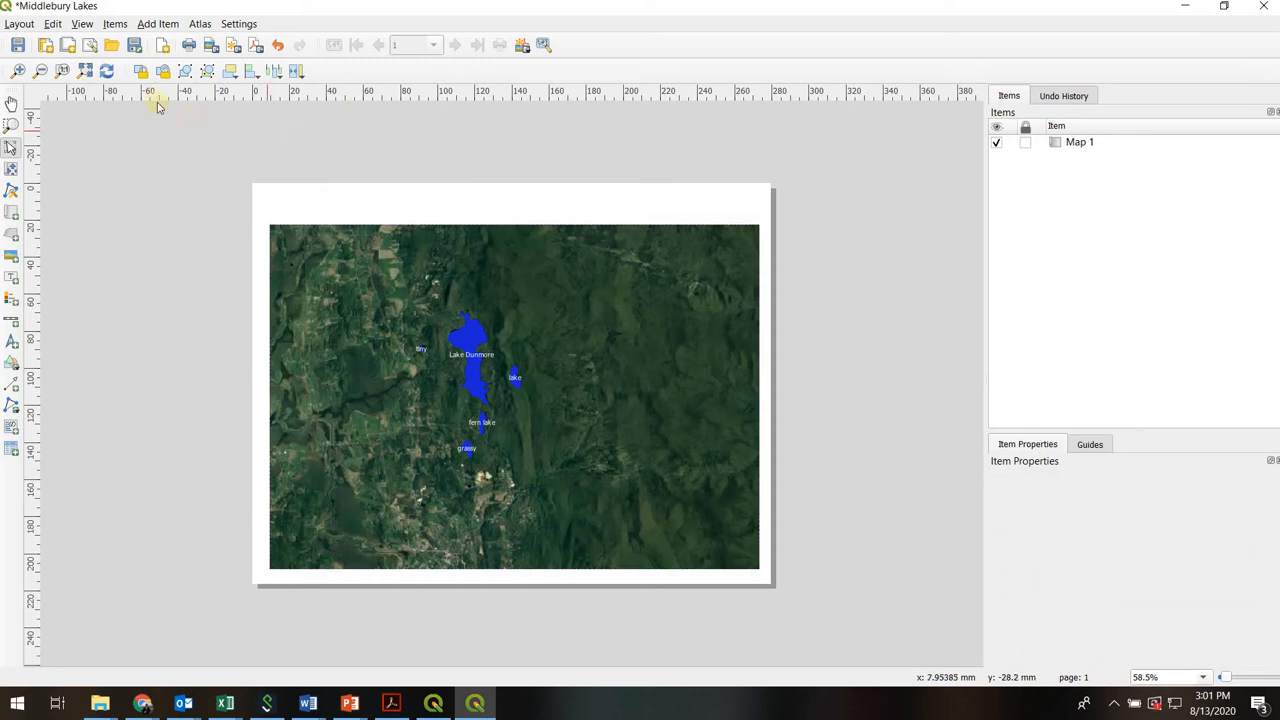
pyautogui.moveTo(70, 140)
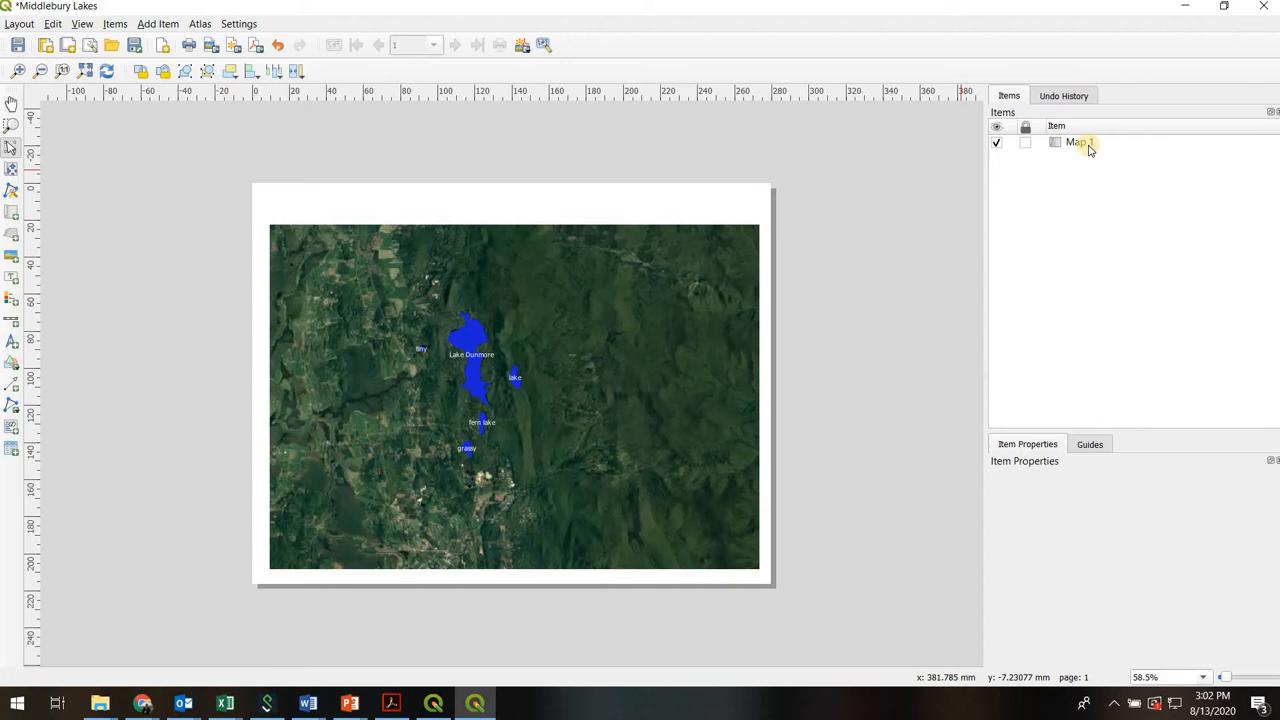
# Select Map 1 and change its scale to 28000.
pyautogui.click(1078, 141)
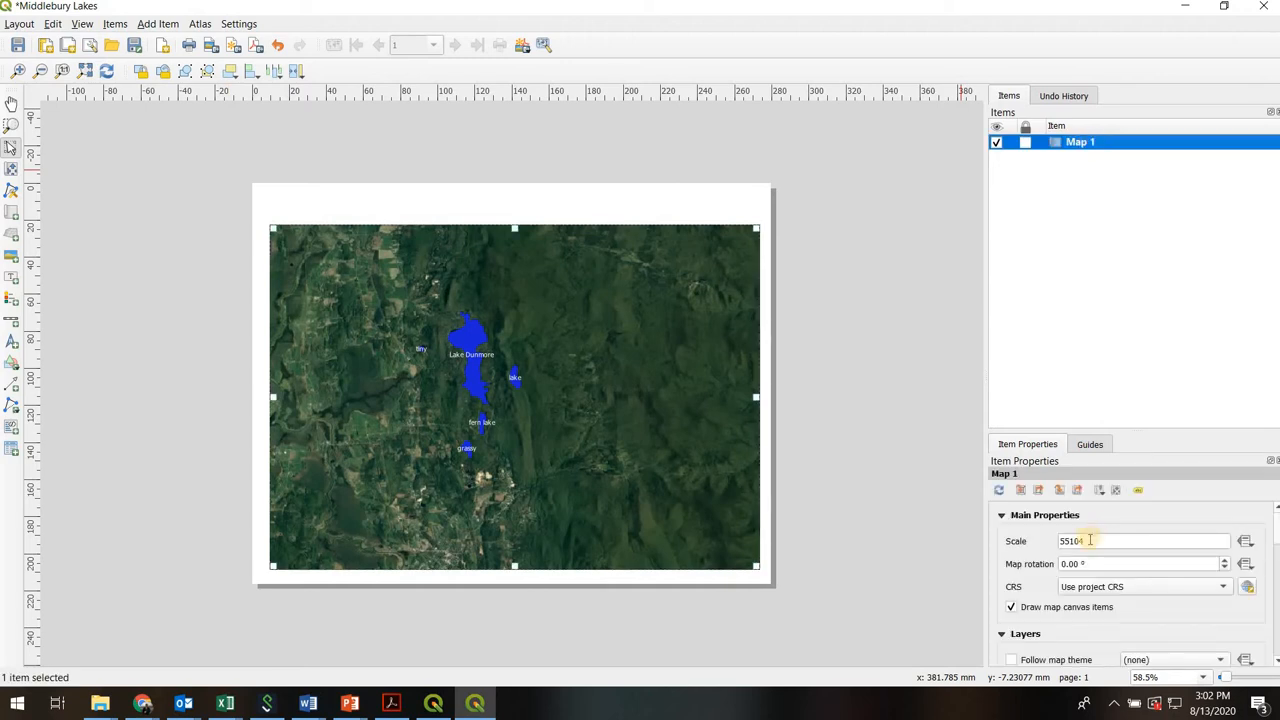
pyautogui.tripleClick(1100, 541)
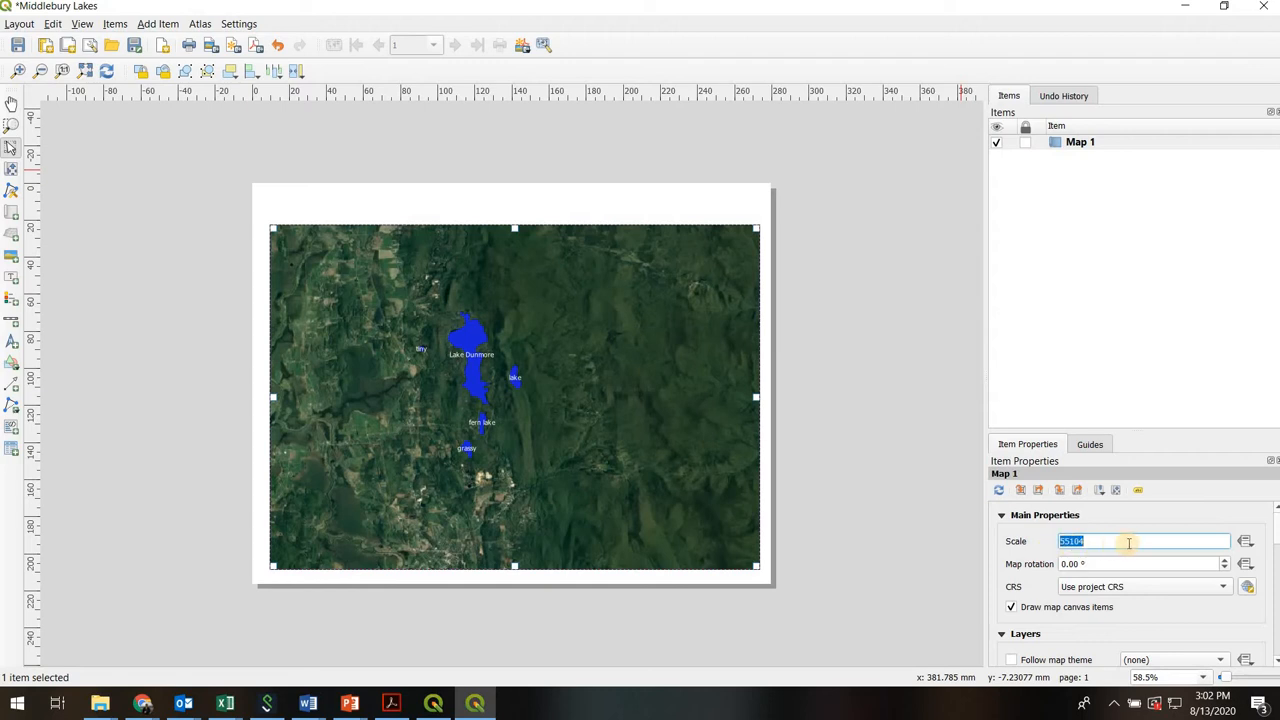
pyautogui.write('24000')
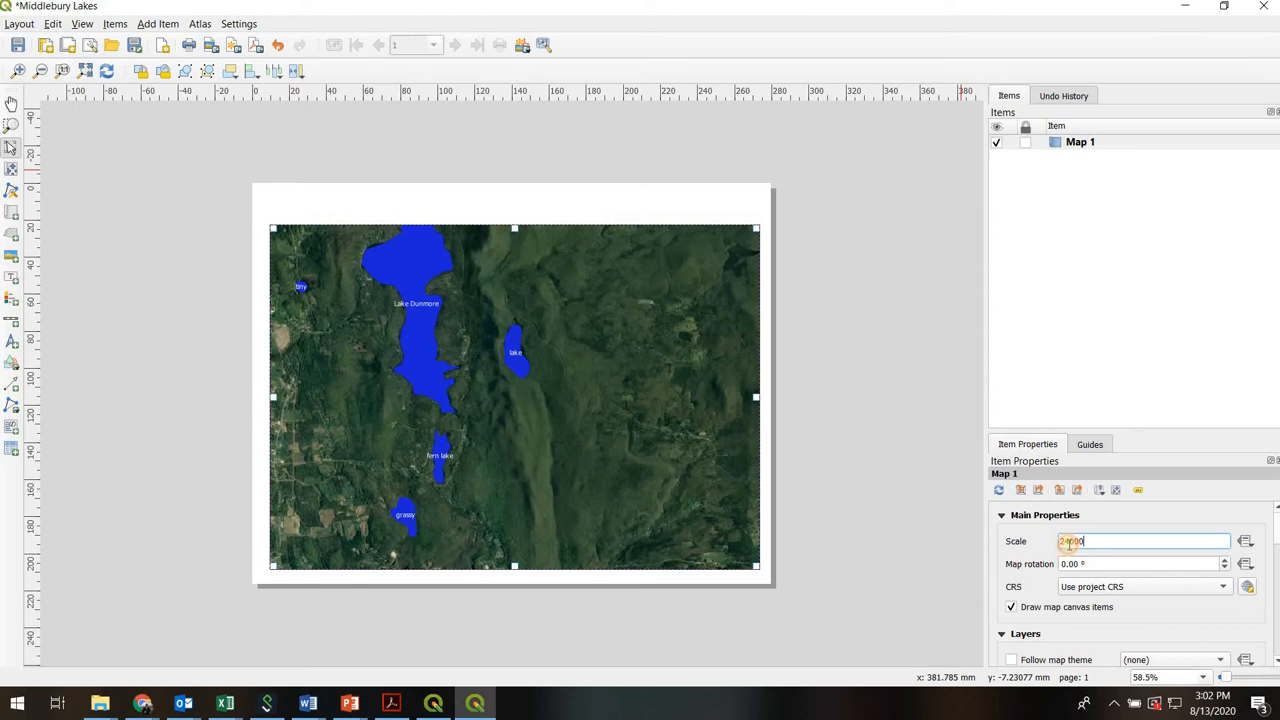
pyautogui.write('28000')
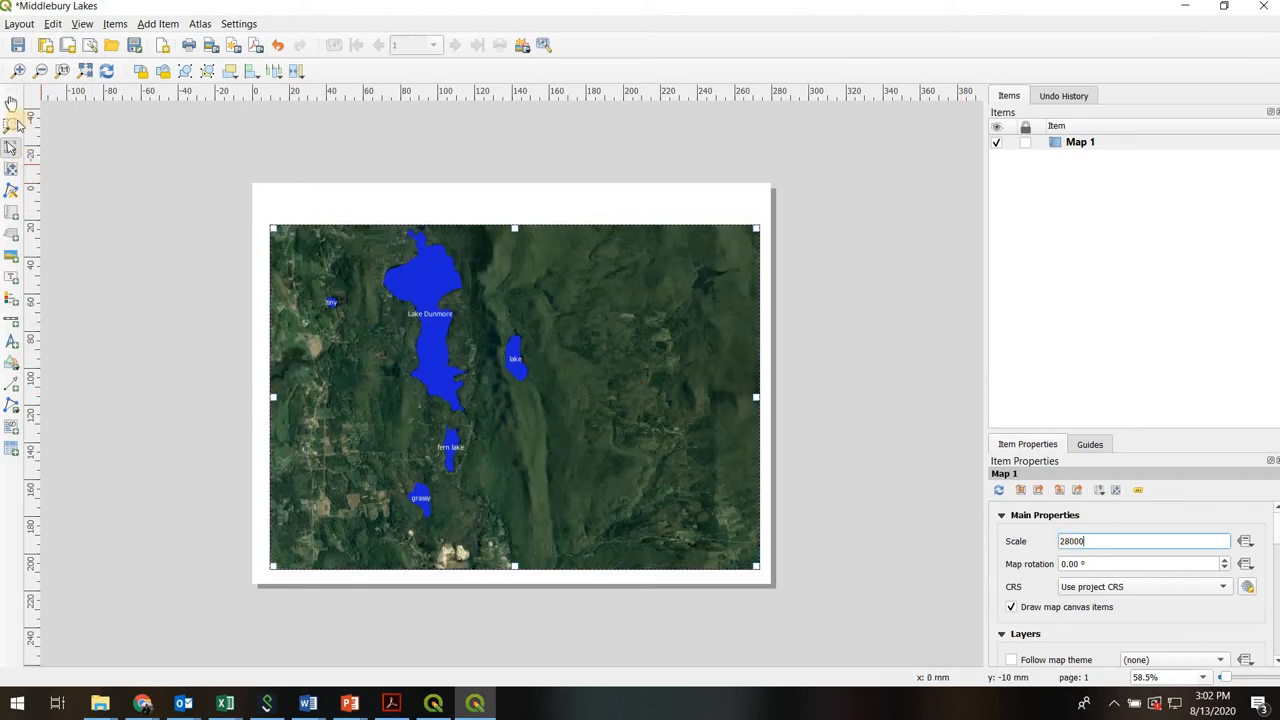
pyautogui.moveTo(13, 103)
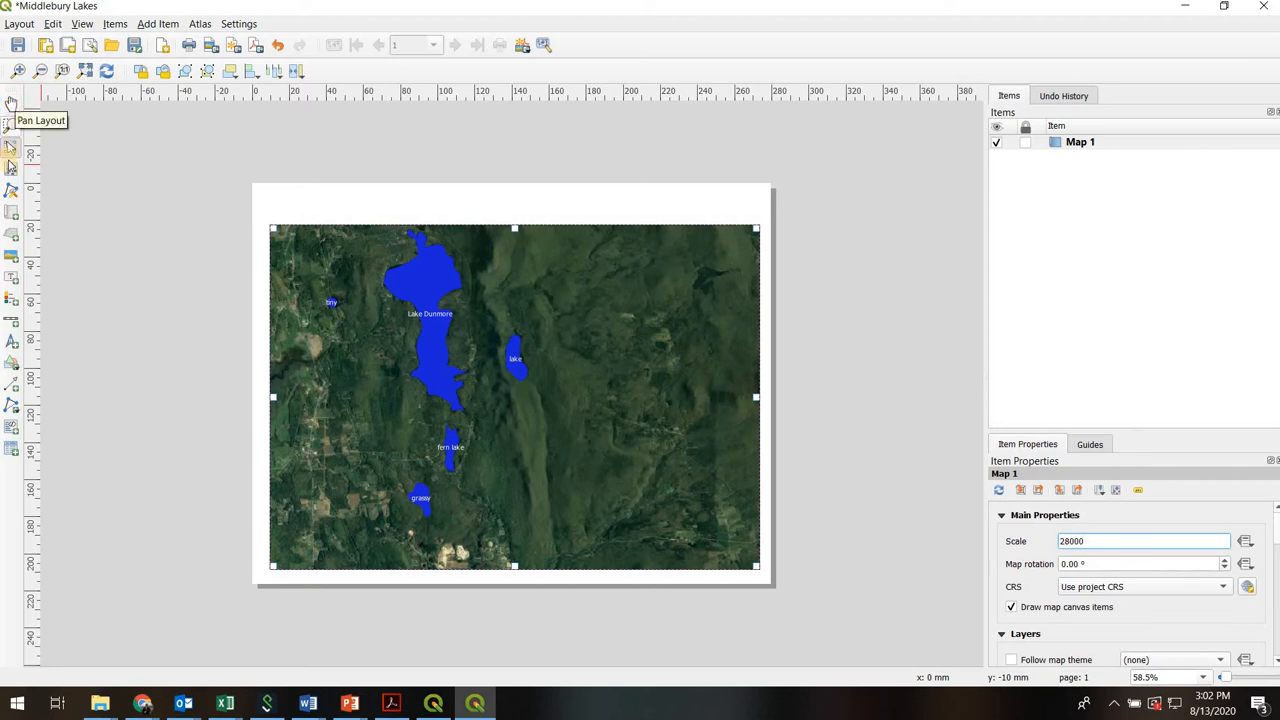
pyautogui.moveTo(12, 169)
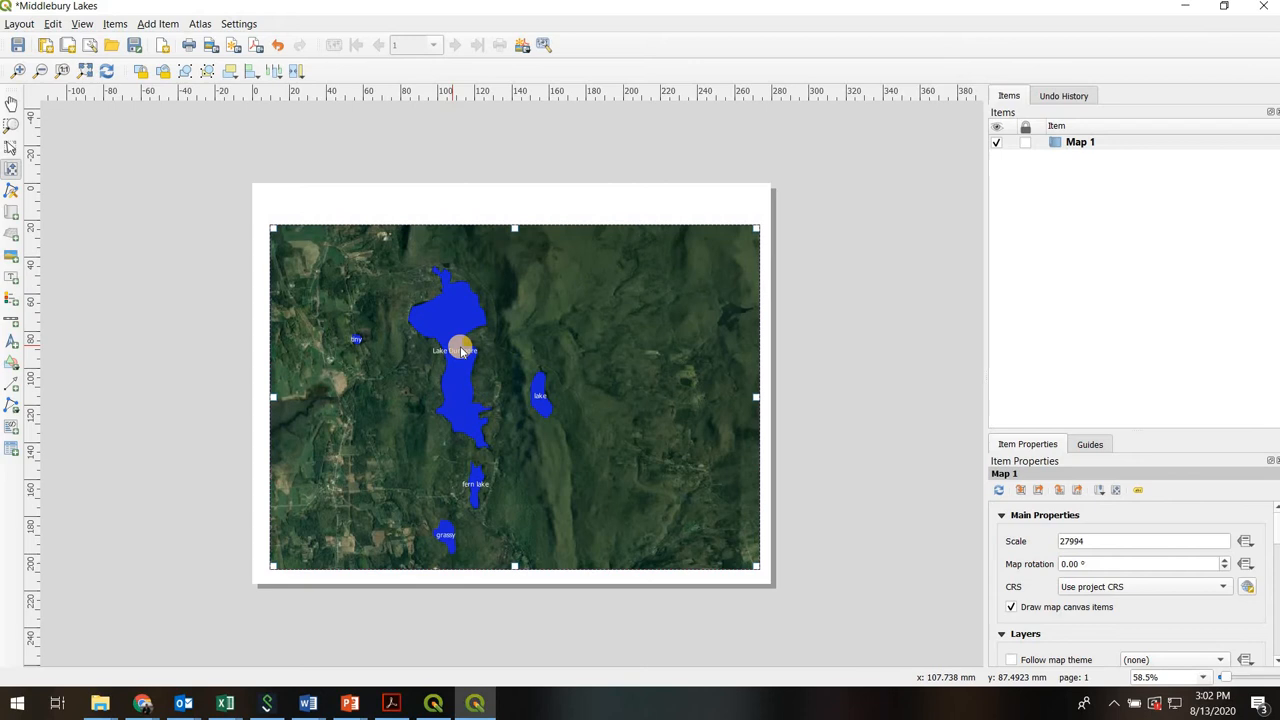
# Drag Map 1's content to centre Lake Dunmore and the labeled lakes.
pyautogui.moveTo(460, 348); pyautogui.dragTo(568, 363)
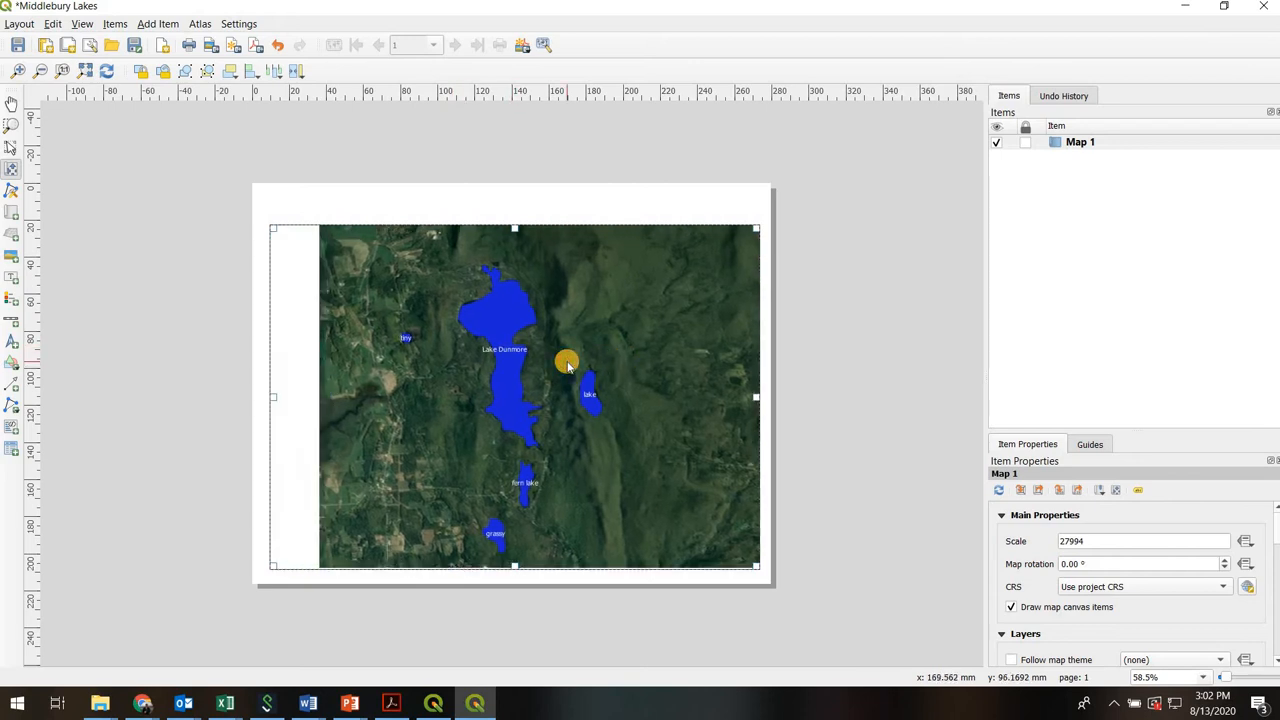
pyautogui.moveTo(567, 366); pyautogui.dragTo(565, 357)
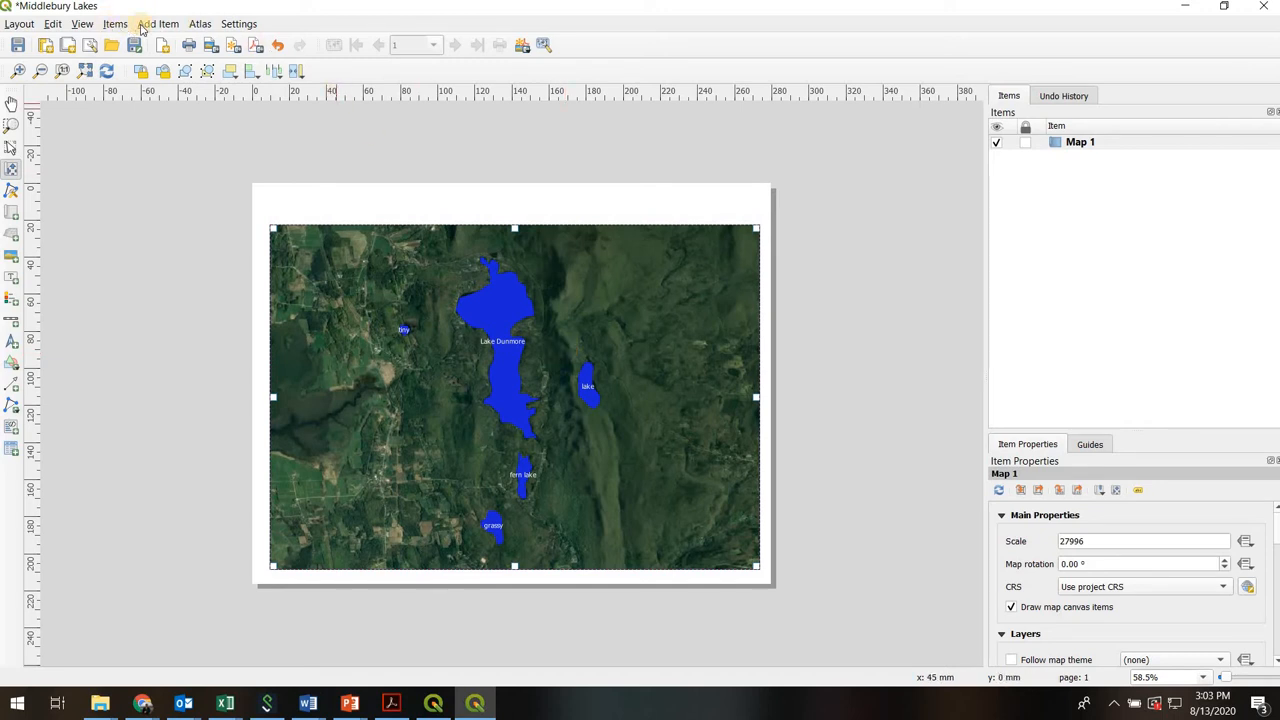
# Add a label box across the top of the page and select the Lorem ipsum label.
pyautogui.click(158, 23)
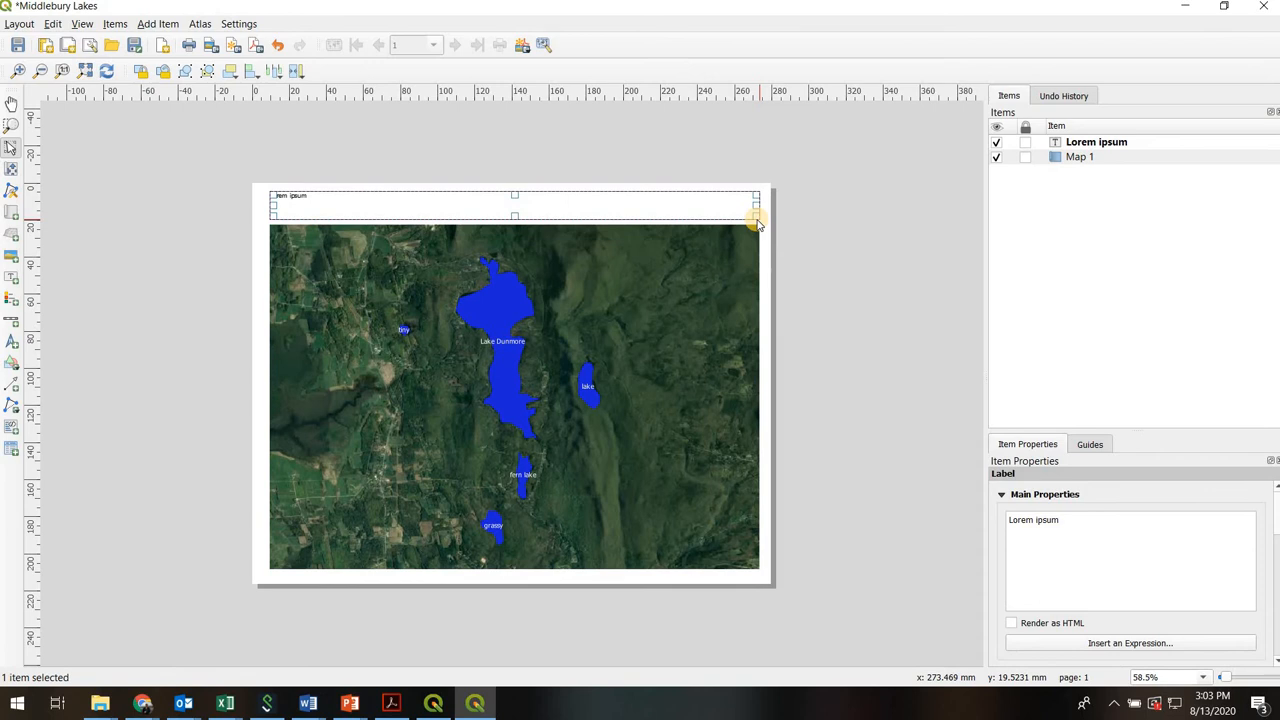
pyautogui.moveTo(893, 197)
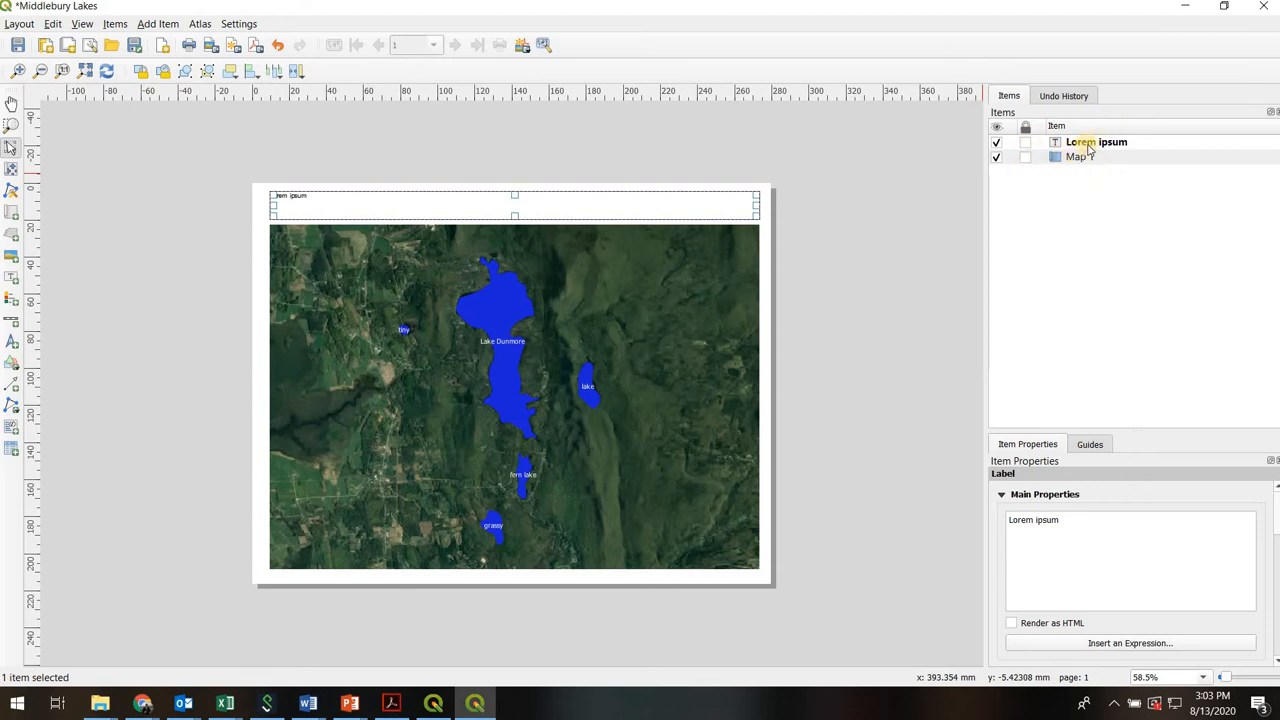
pyautogui.click(1096, 141)
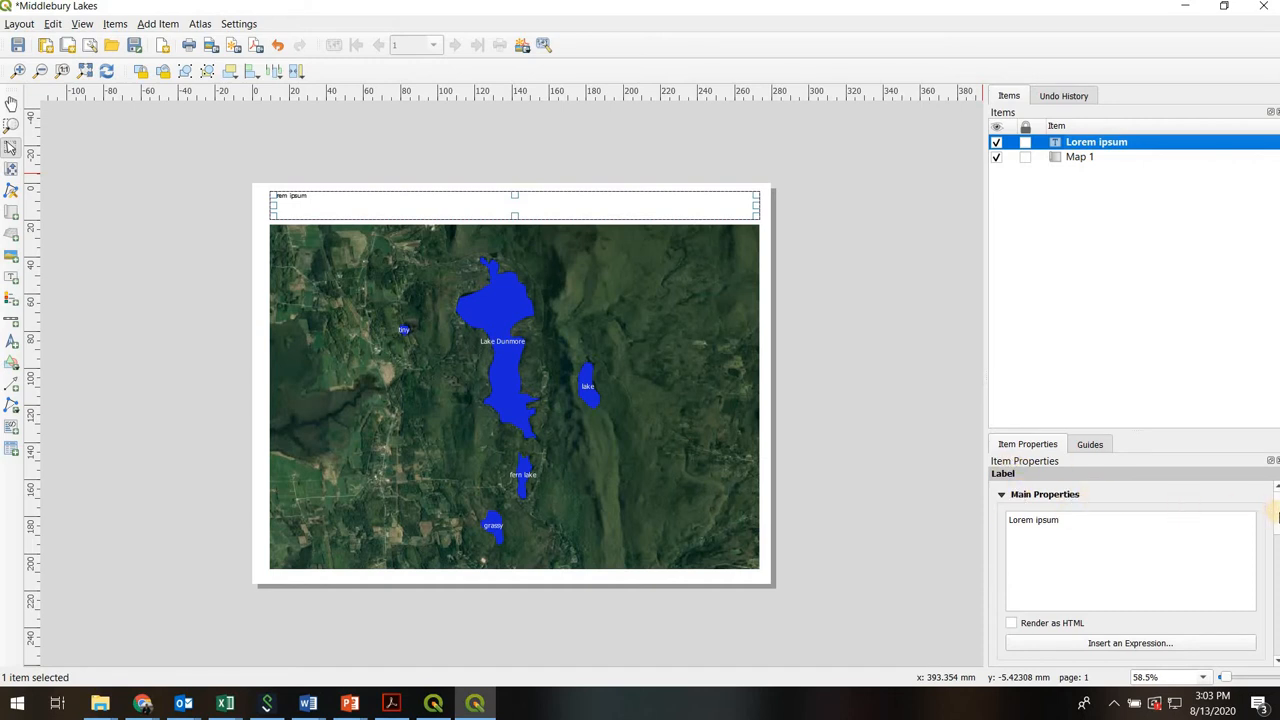
pyautogui.click(1110, 535)
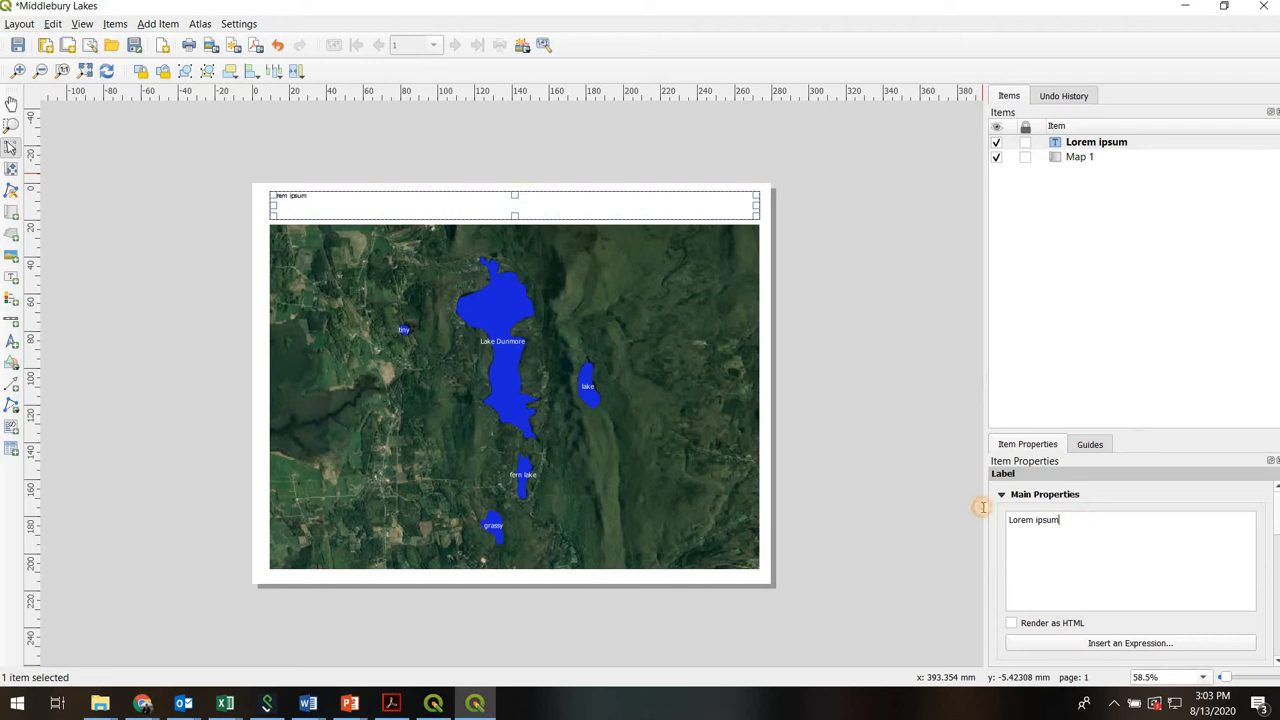
# Replace the placeholder label text with 'Middlebury Lakes'.
pyautogui.tripleClick(1033, 519)
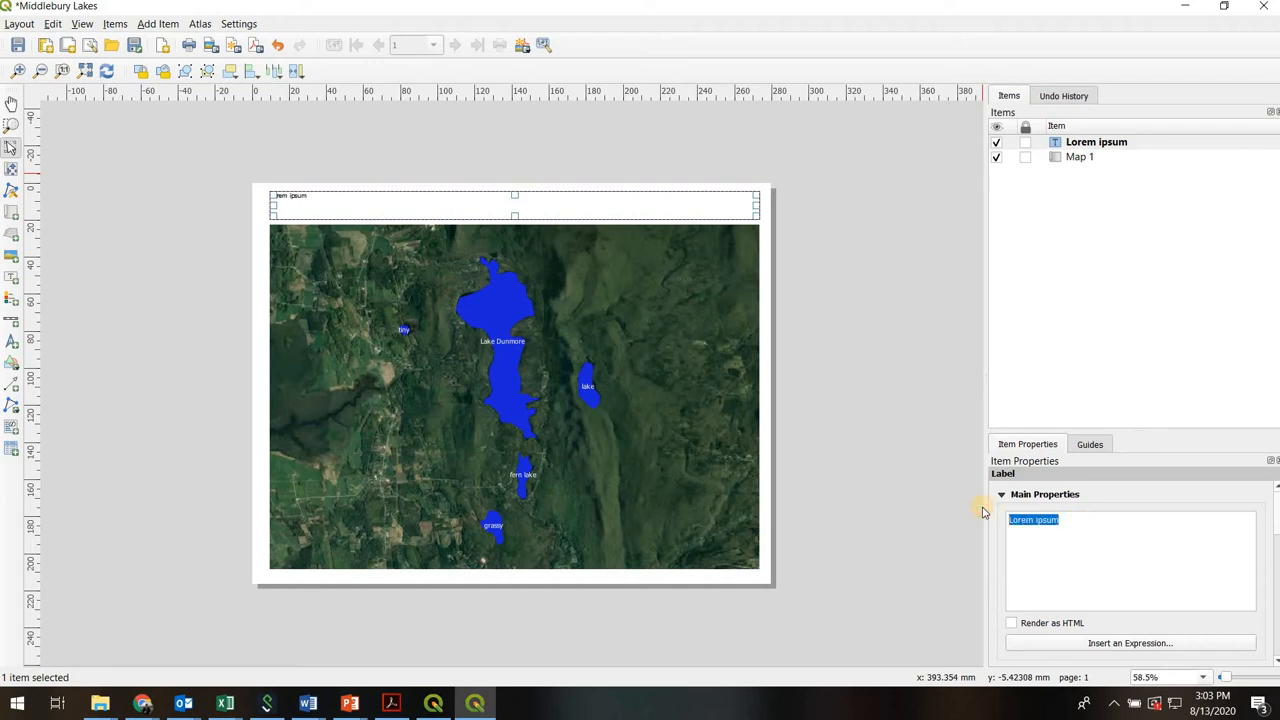
pyautogui.write('Mid')
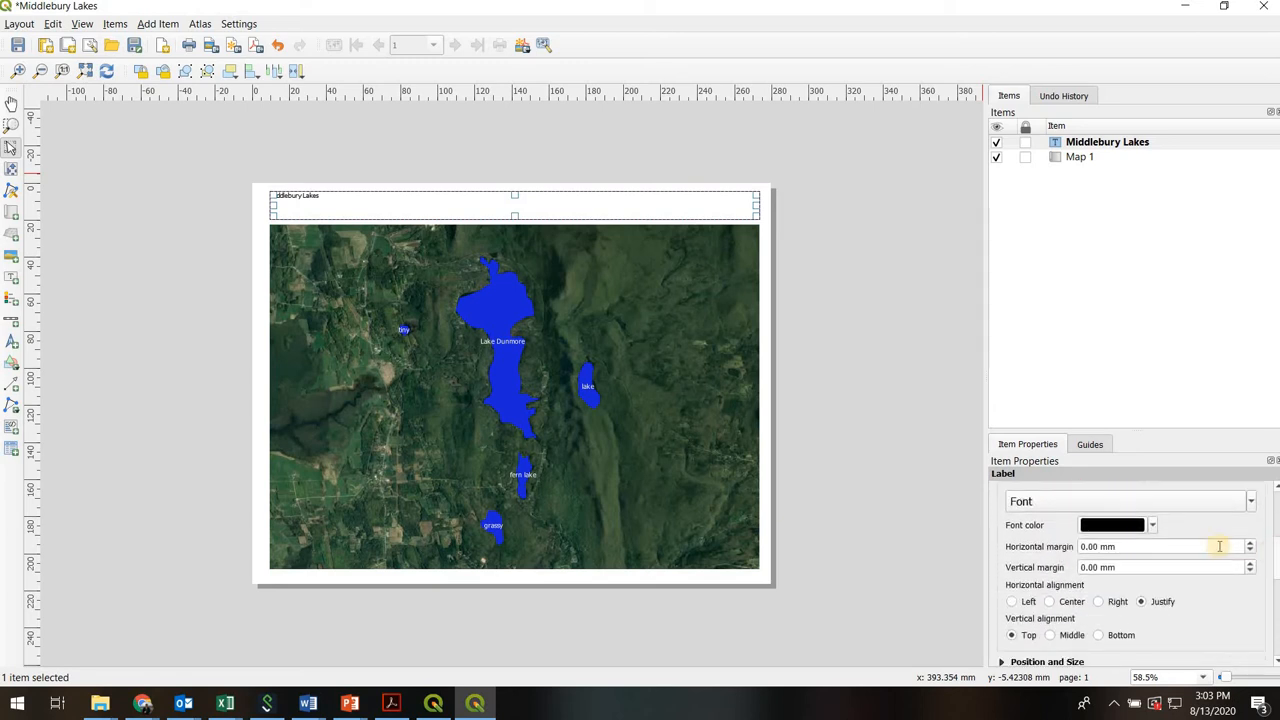
# Set the title's font size to 36 points in the Text Format dialog.
pyautogui.click(1251, 501)
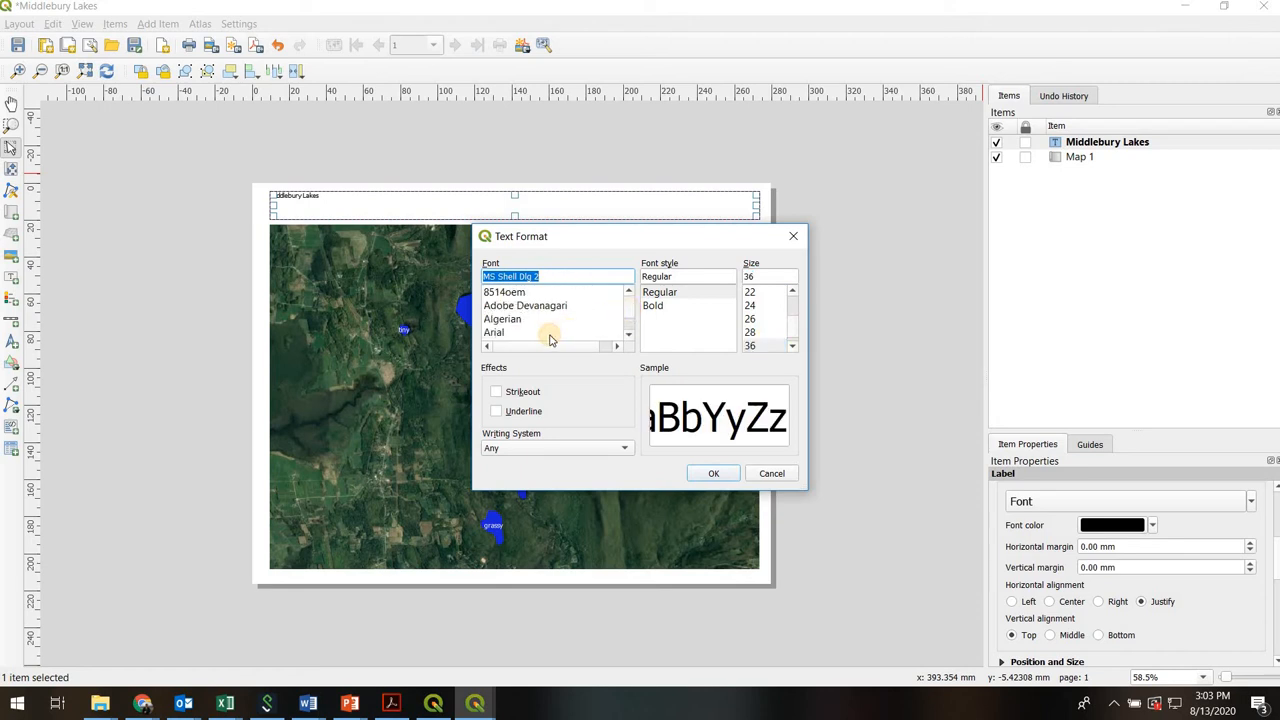
pyautogui.click(713, 473)
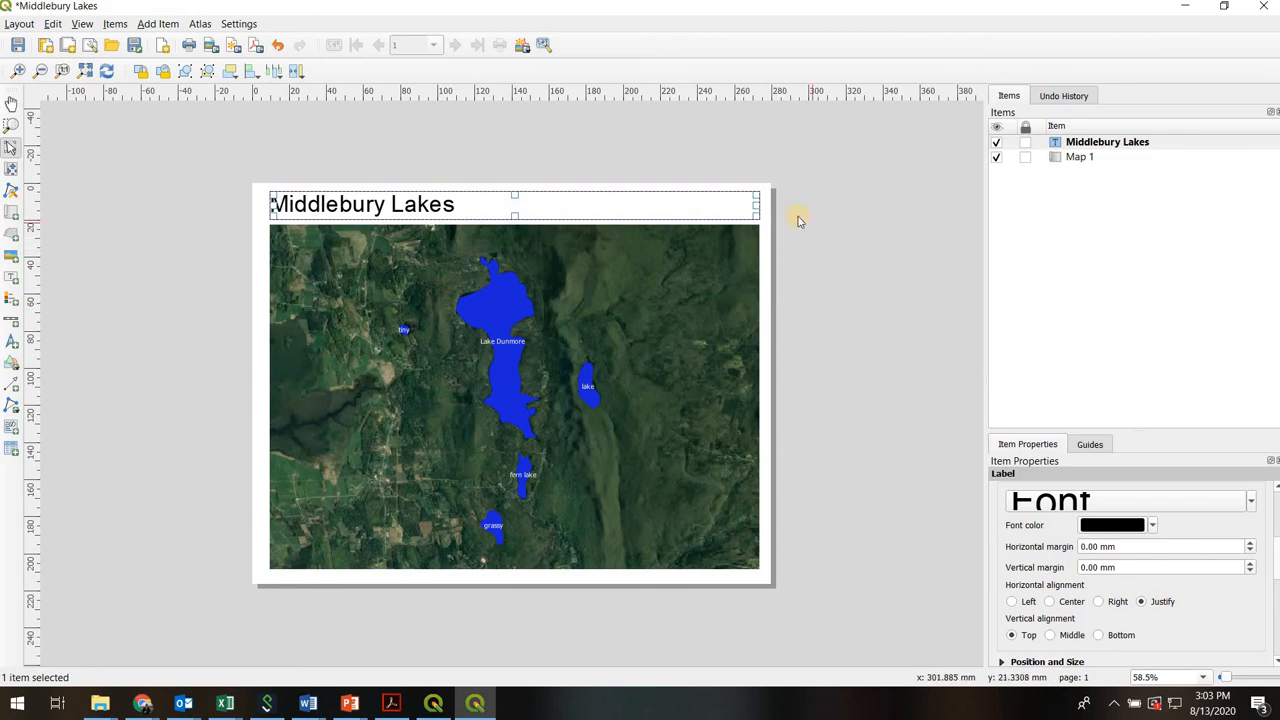
pyautogui.moveTo(1275, 560)
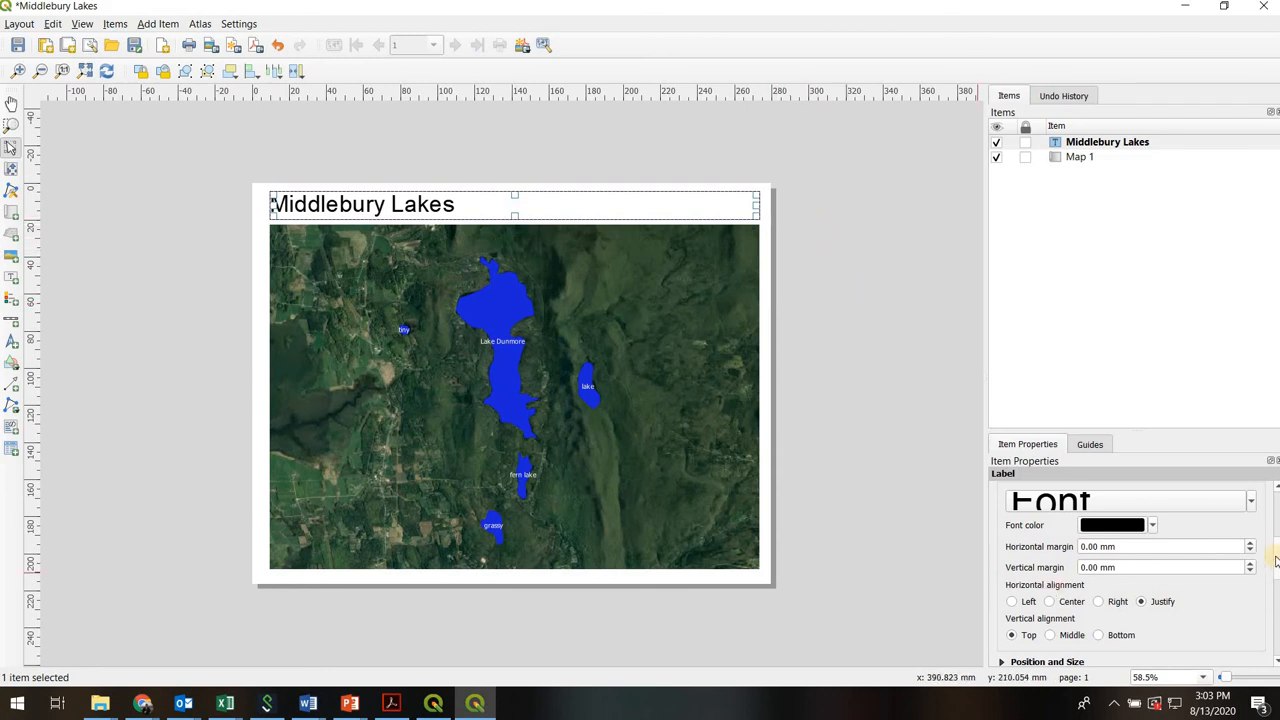
pyautogui.scroll(-3)
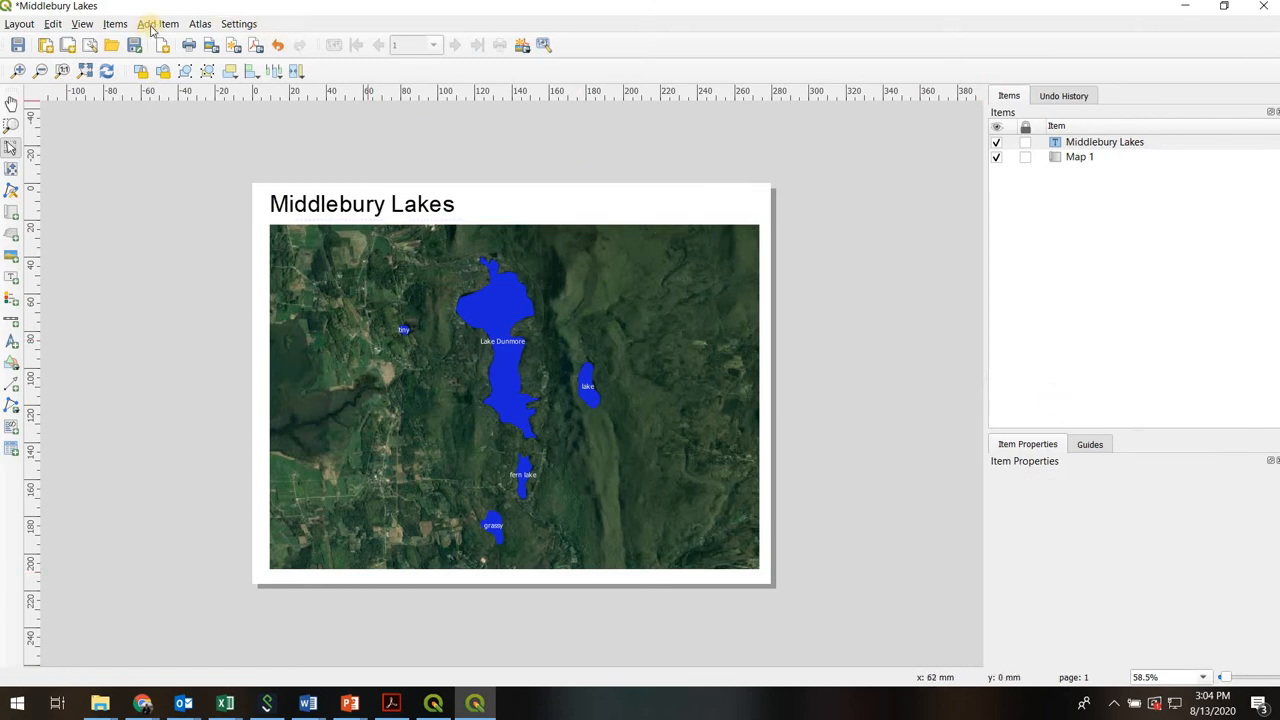
# Place a small north arrow in the map's lower-right corner.
pyautogui.click(157, 23)
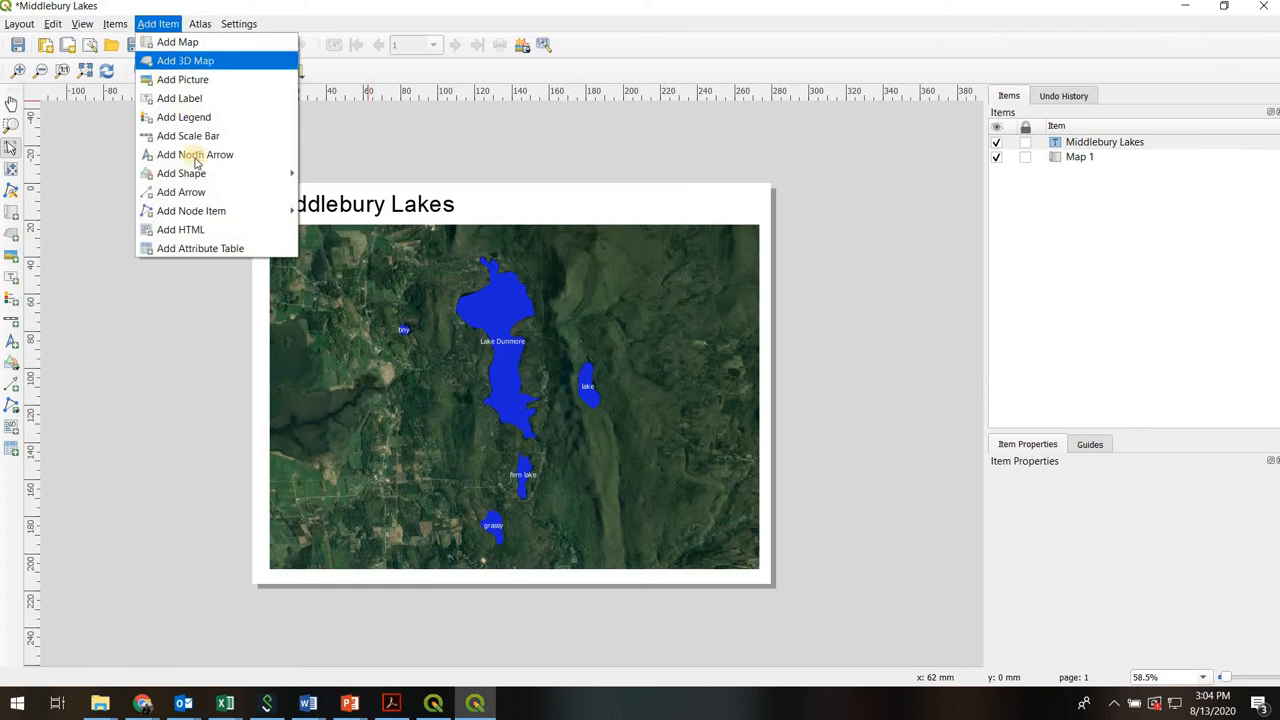
pyautogui.moveTo(195, 154)
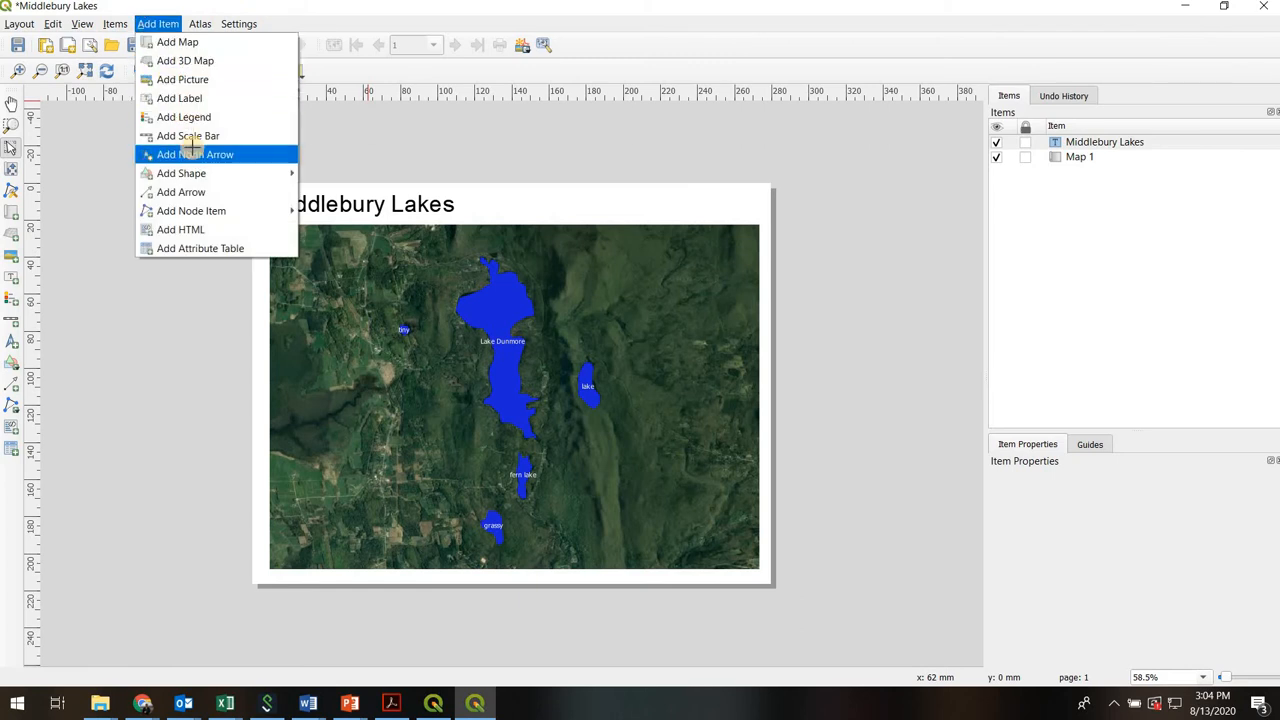
pyautogui.click(194, 154)
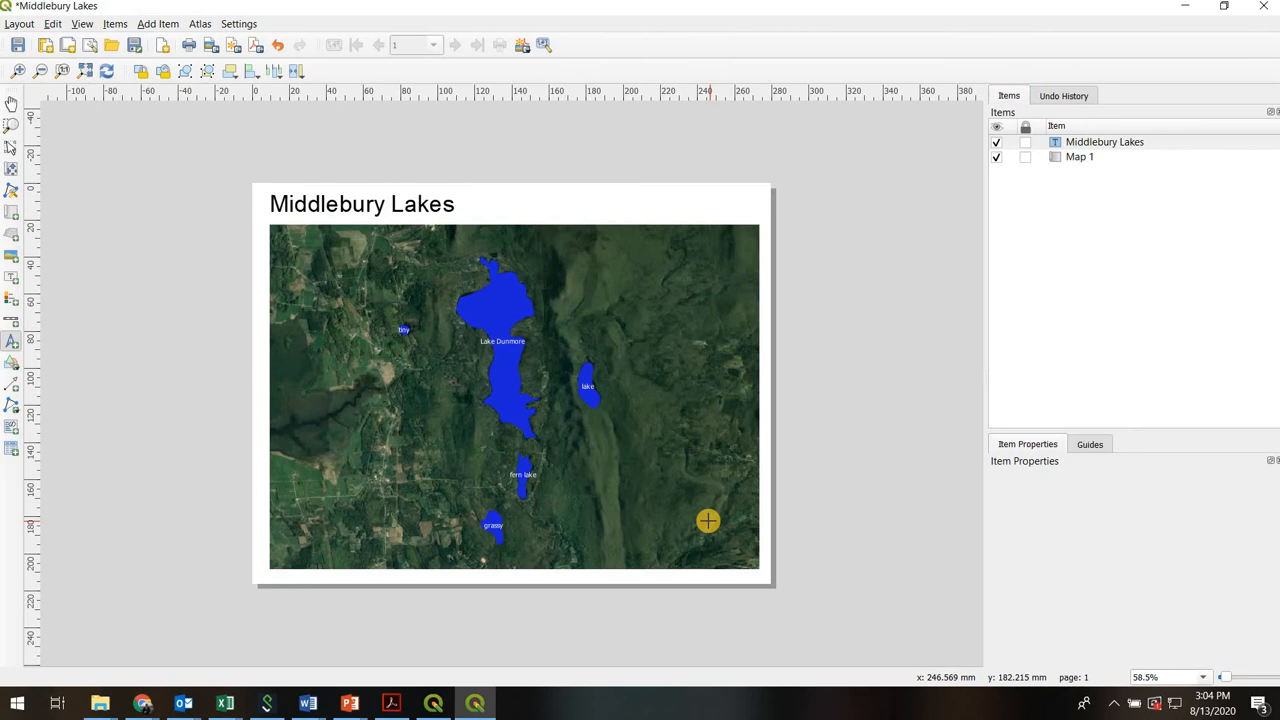
pyautogui.moveTo(708, 521); pyautogui.dragTo(744, 559)
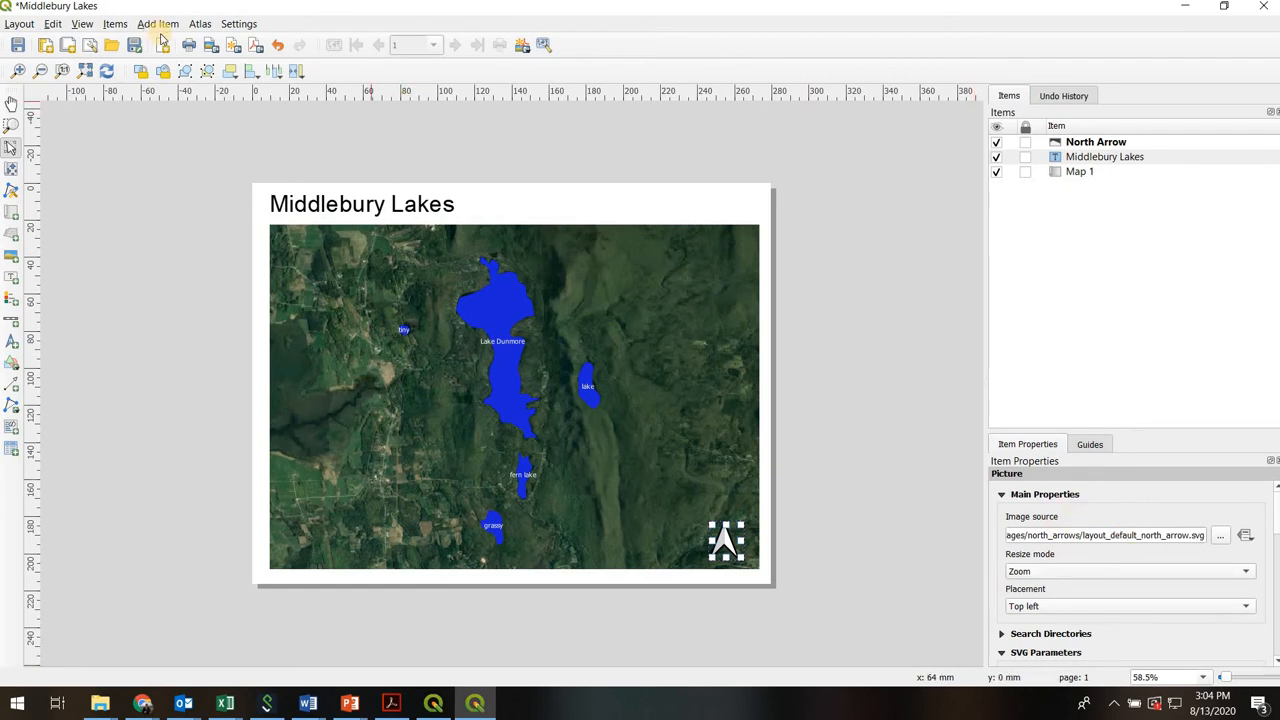
pyautogui.click(158, 23)
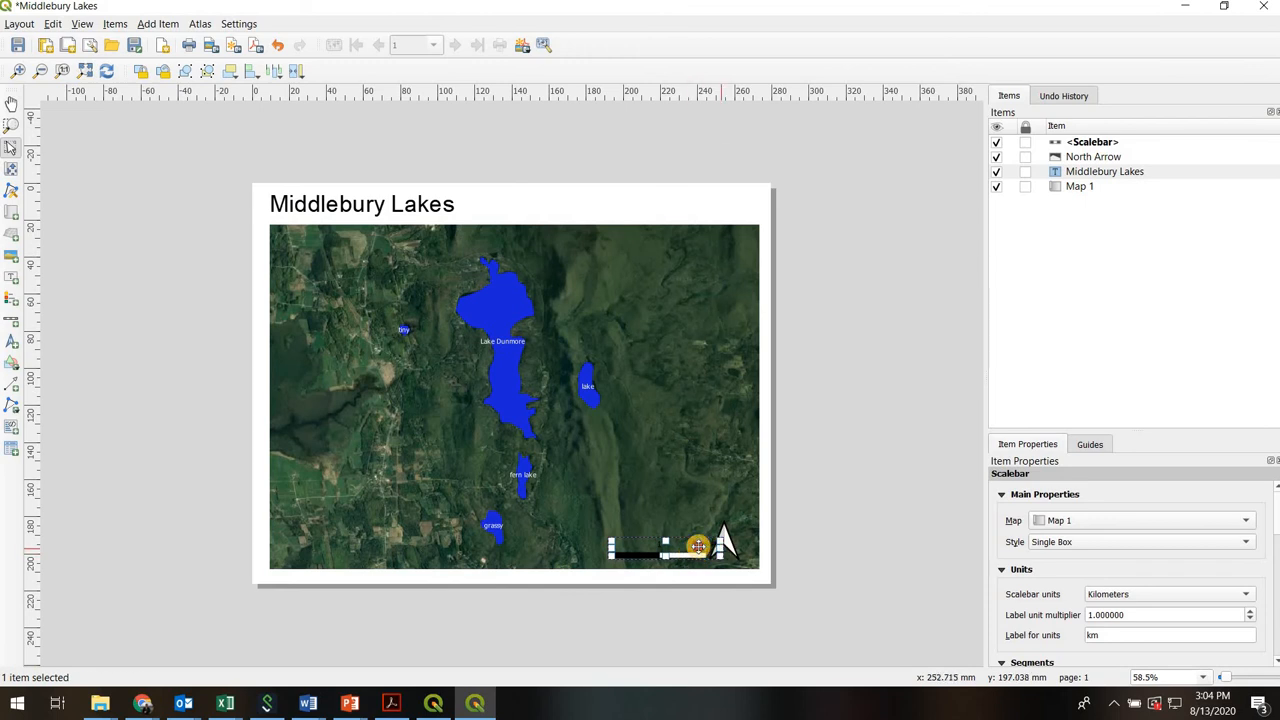
# Drag the kilometre scale bar into the map's lower-right corner, just left of the north arrow.
pyautogui.moveTo(698, 546); pyautogui.dragTo(662, 550)
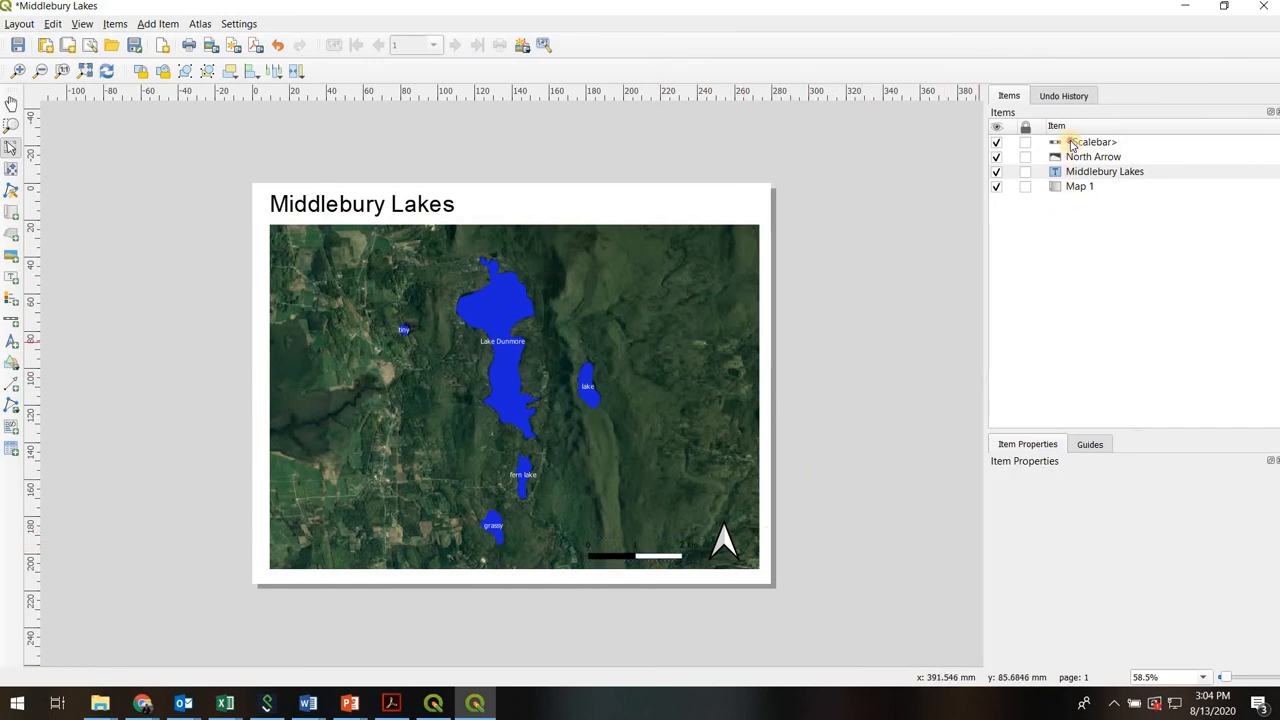
# Keep the scale bar units in Kilometers and review its font and line colour settings.
pyautogui.click(1092, 141)
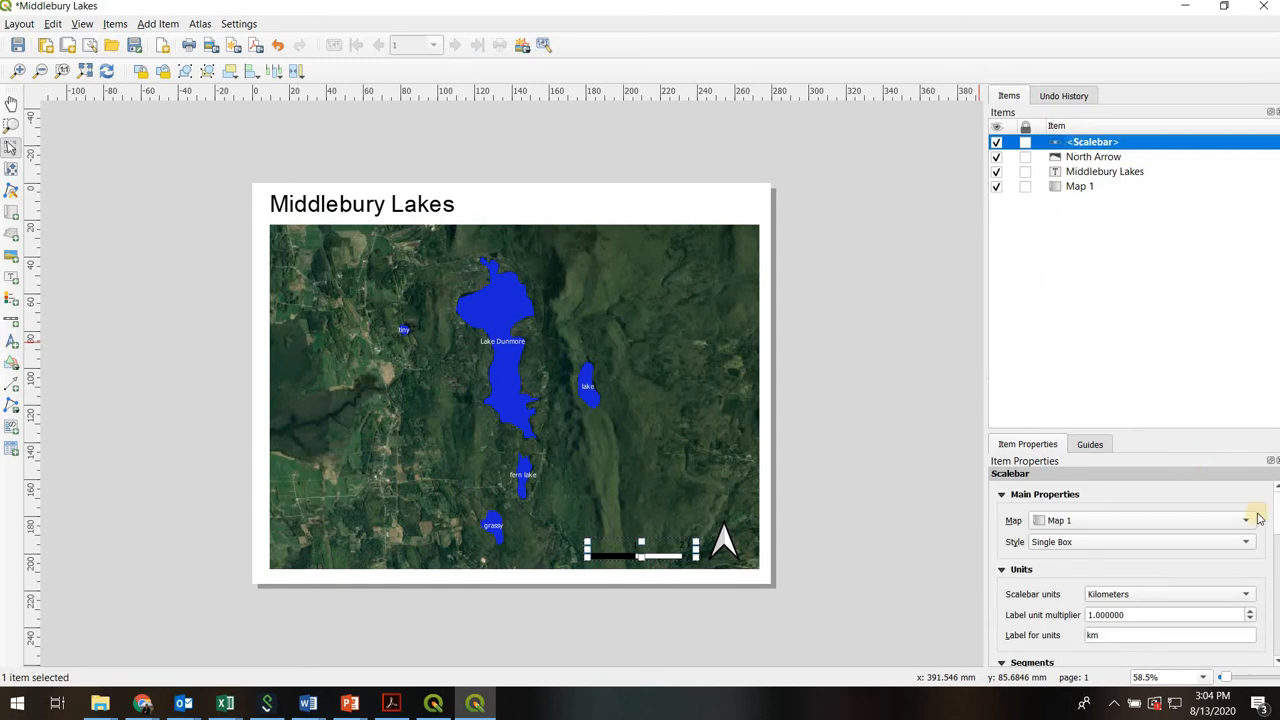
pyautogui.click(1245, 594)
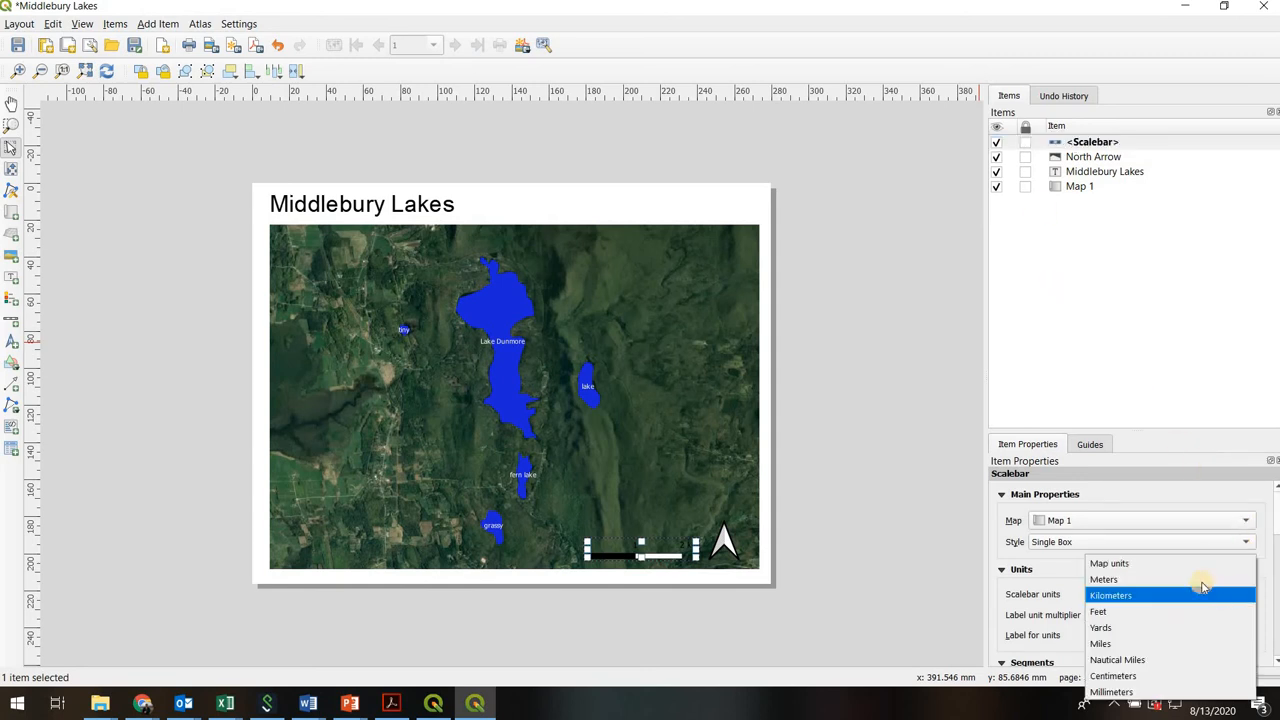
pyautogui.click(1103, 579)
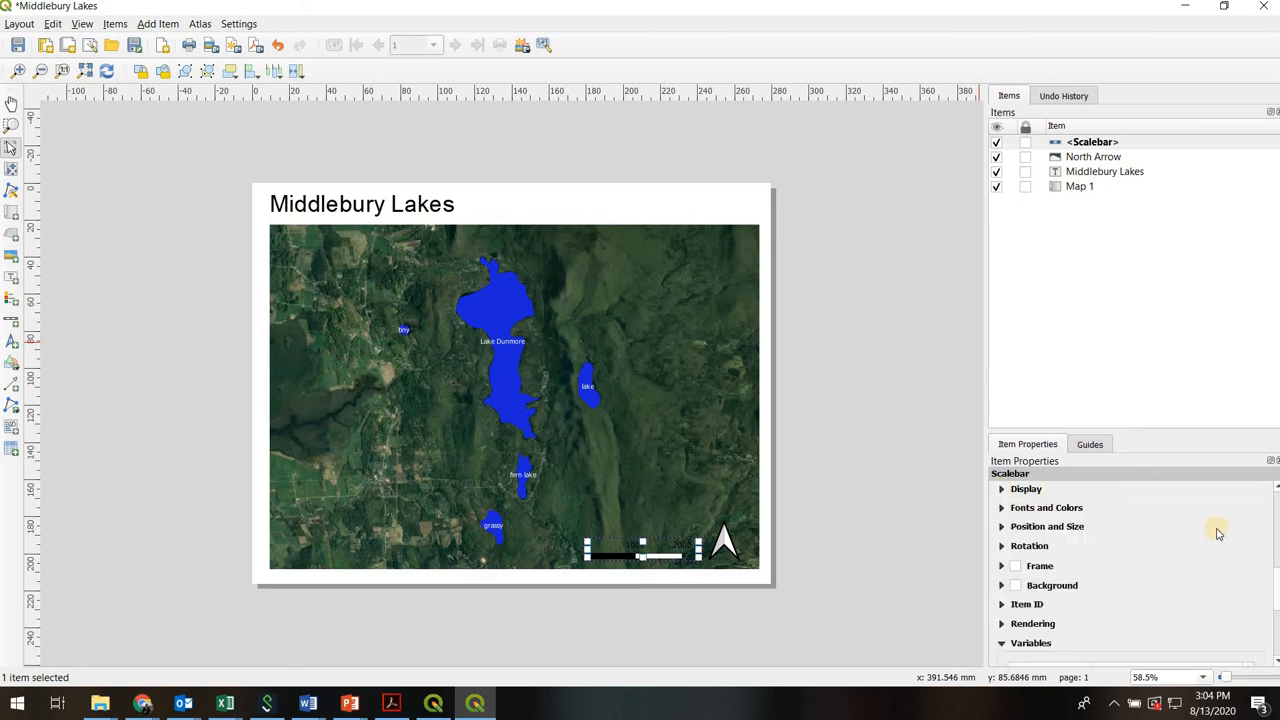
pyautogui.click(1046, 507)
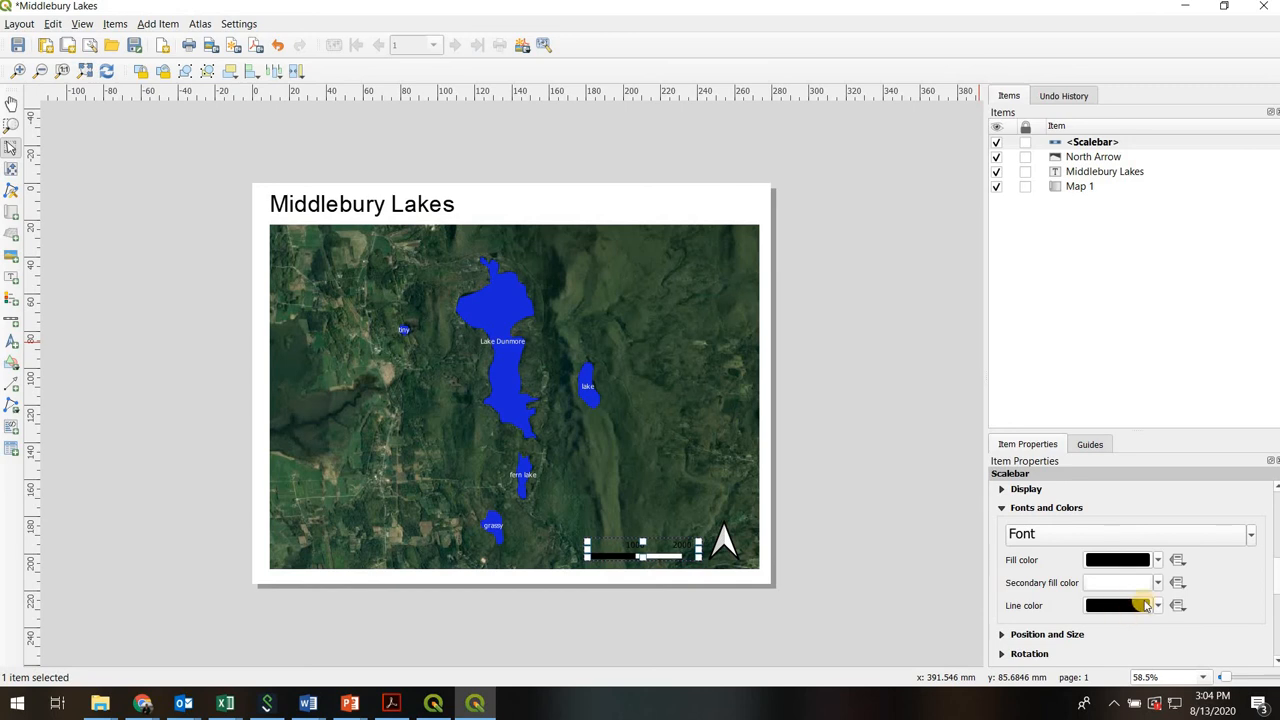
pyautogui.click(1158, 605)
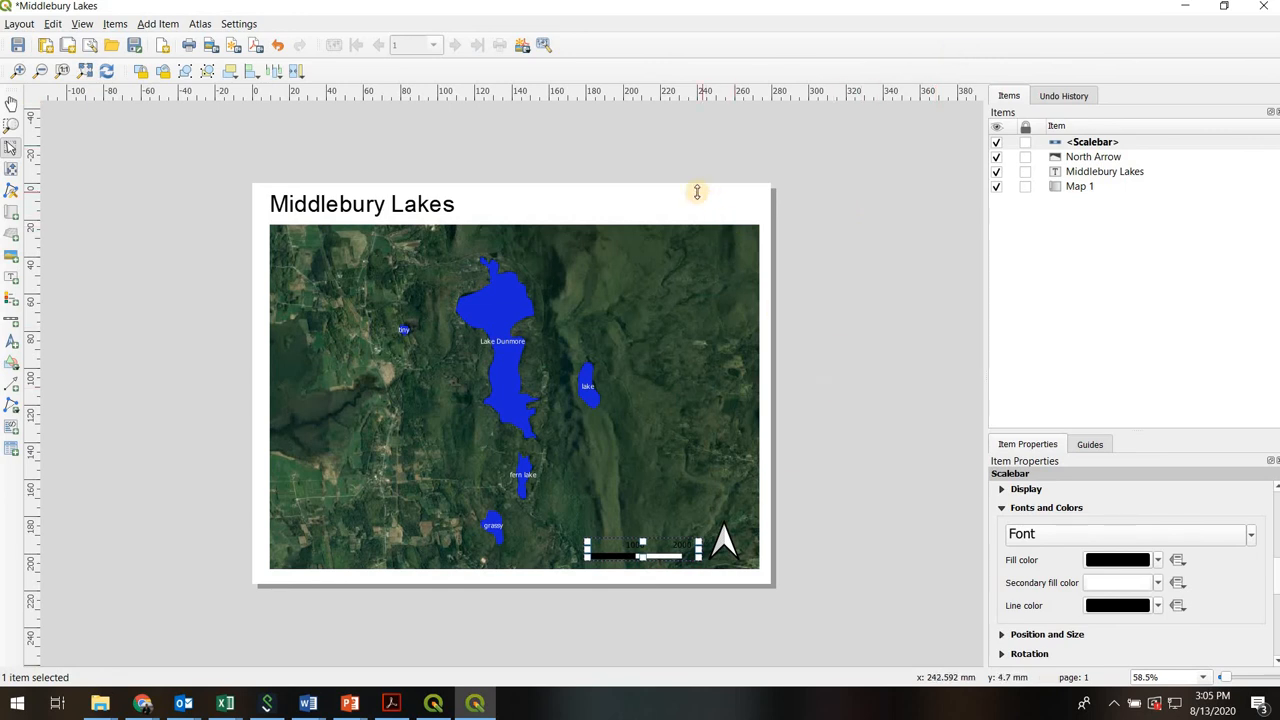
pyautogui.click(362, 204)
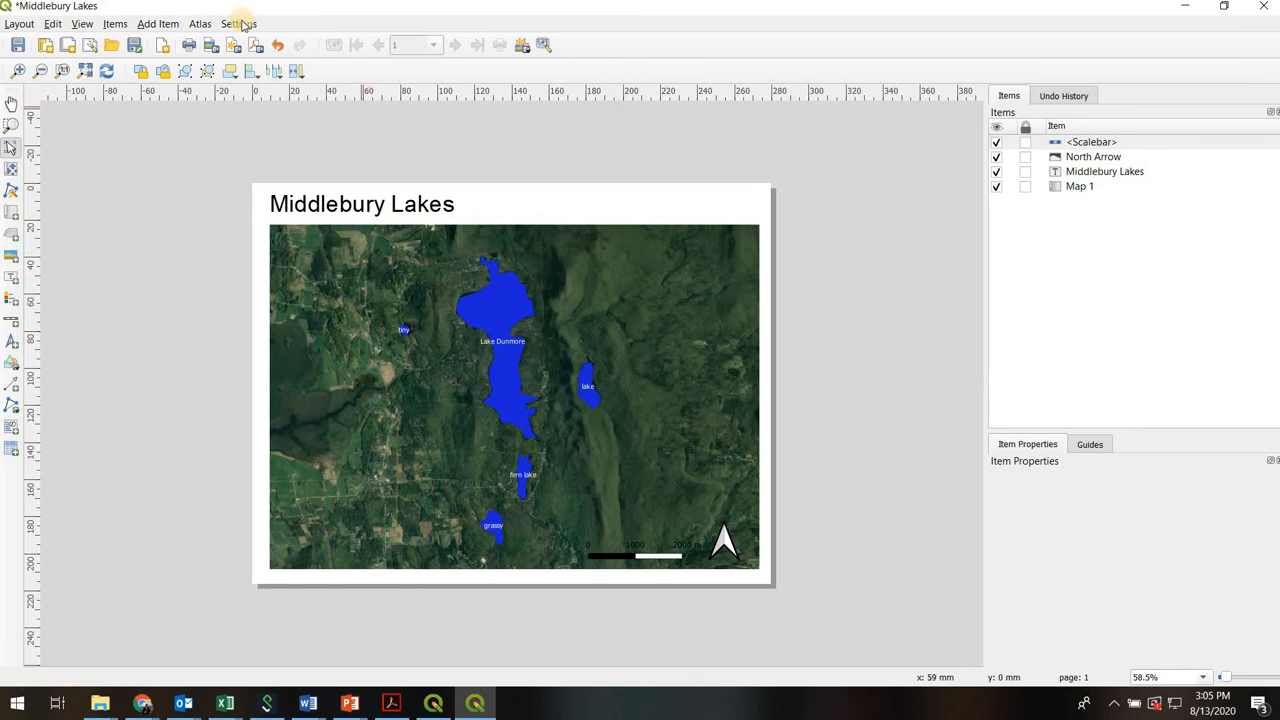
pyautogui.click(238, 23)
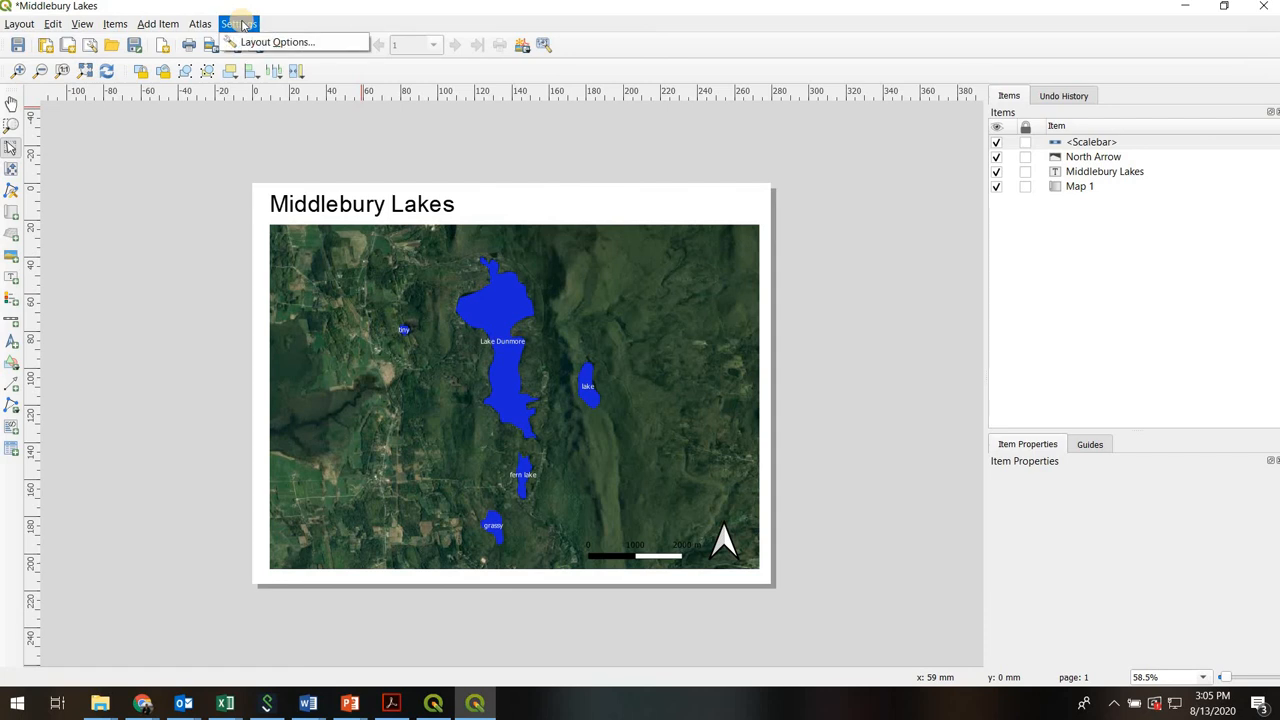
pyautogui.click(238, 23)
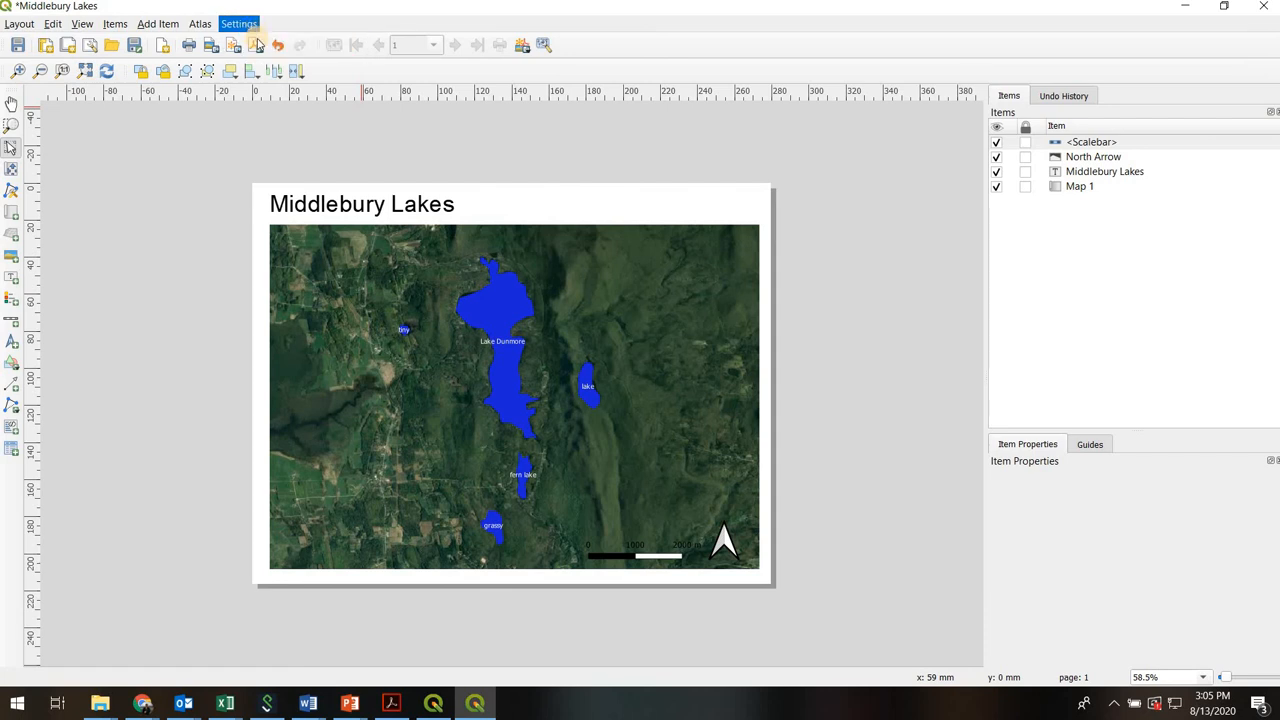
pyautogui.click(238, 23)
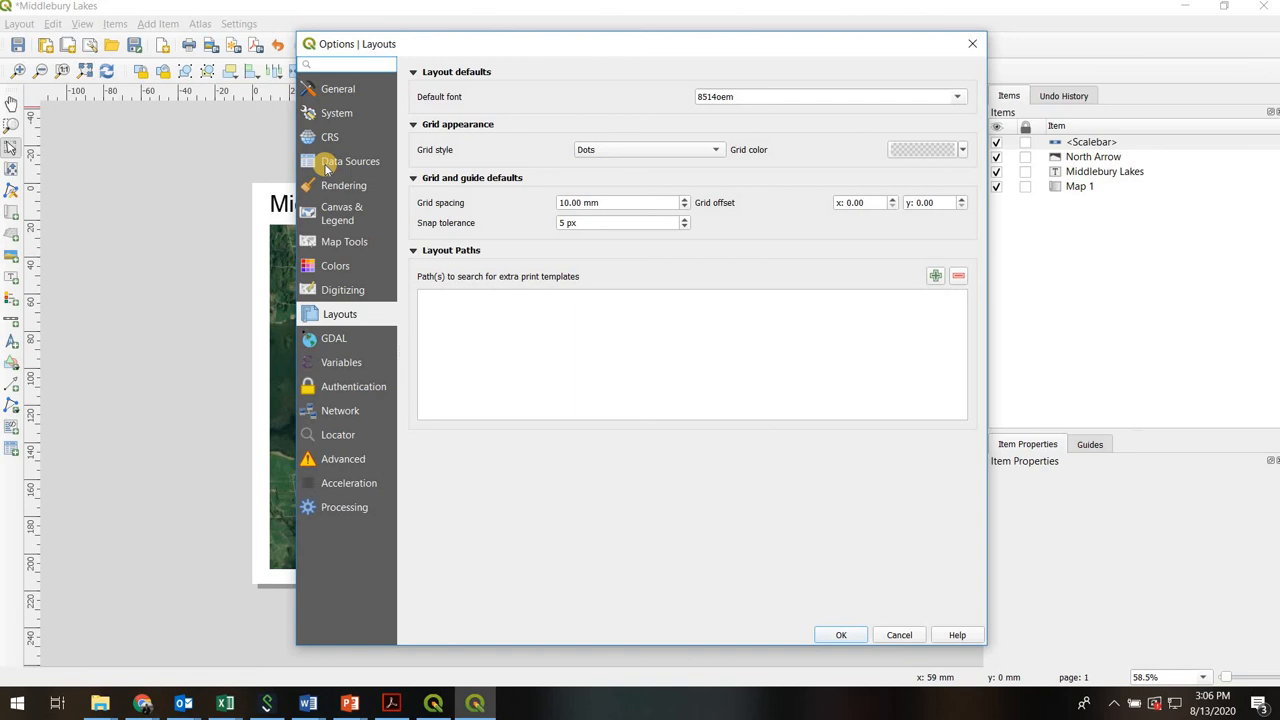
pyautogui.click(352, 161)
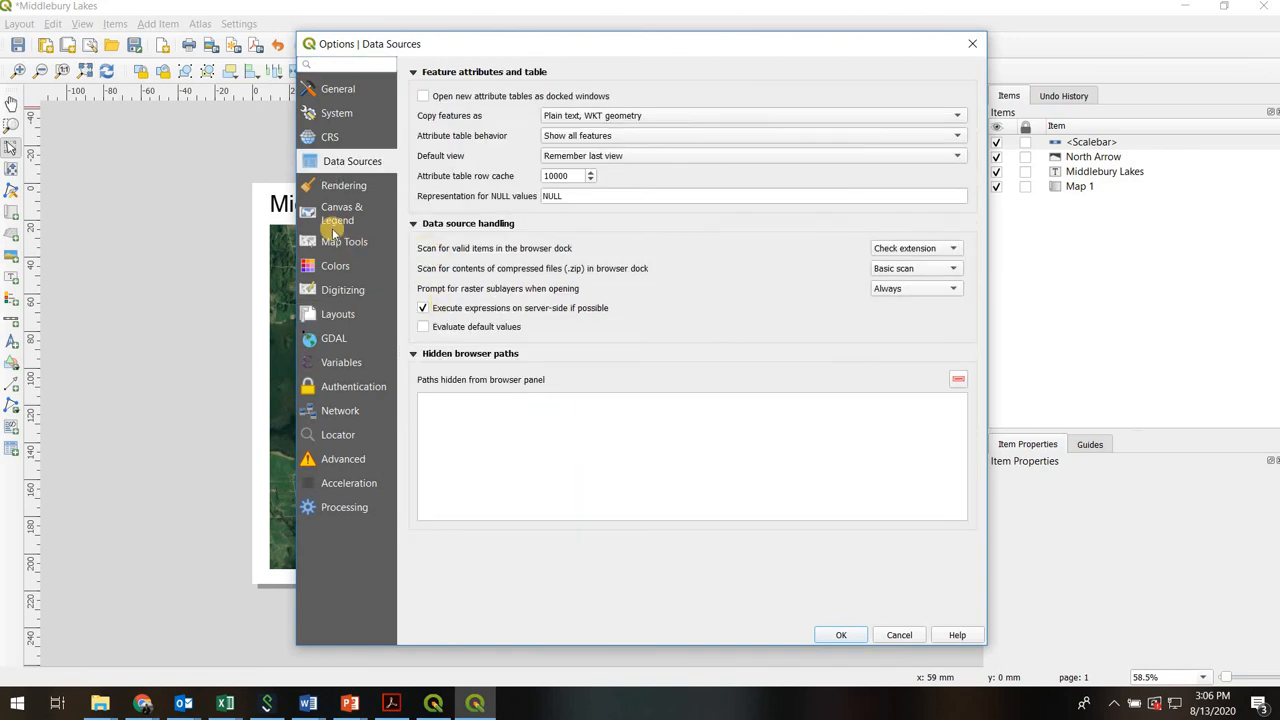
pyautogui.click(346, 241)
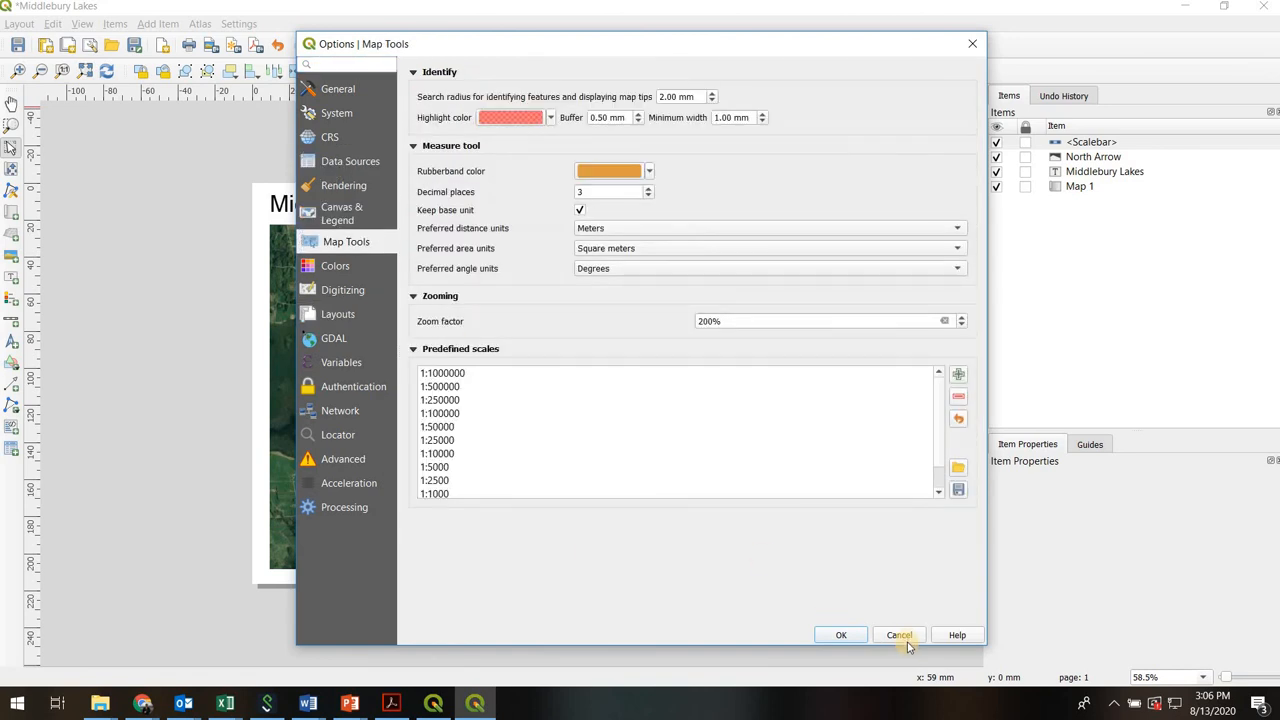
pyautogui.click(899, 635)
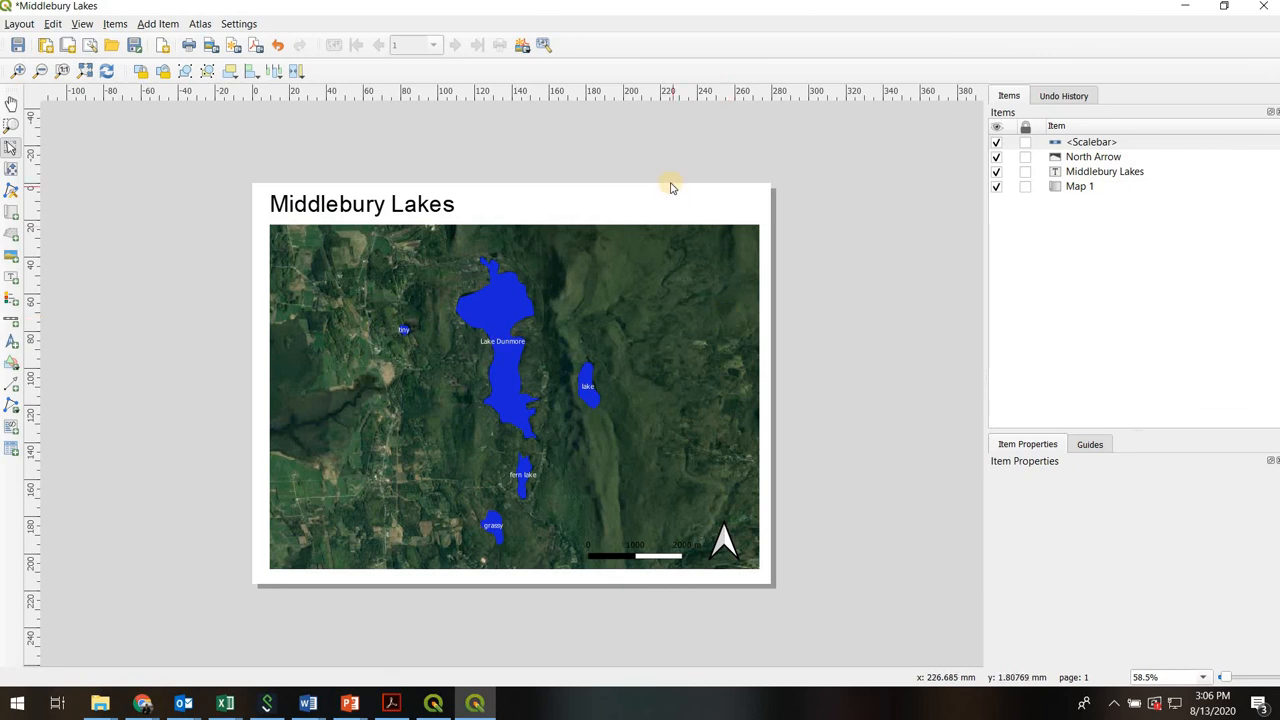
pyautogui.moveTo(245, 138)
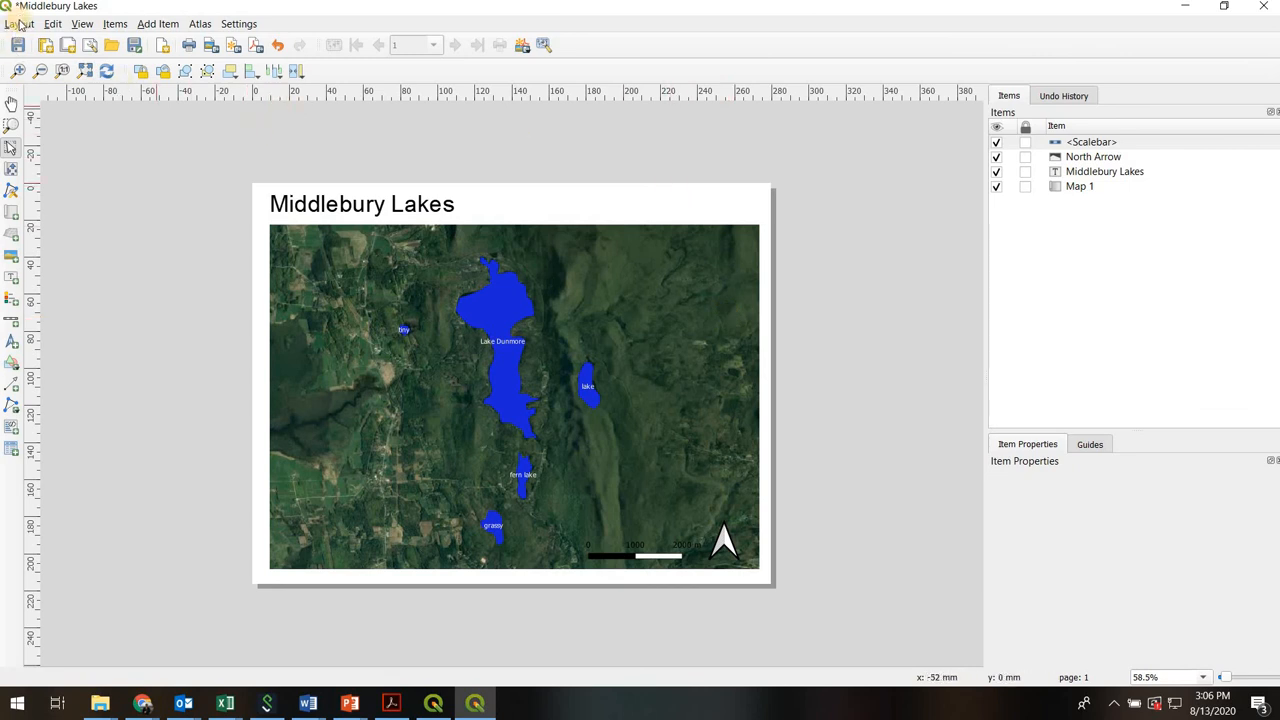
# Export the layout as 'Lake Map2.pdf' in output2, accepting the default PDF export options.
pyautogui.click(19, 23)
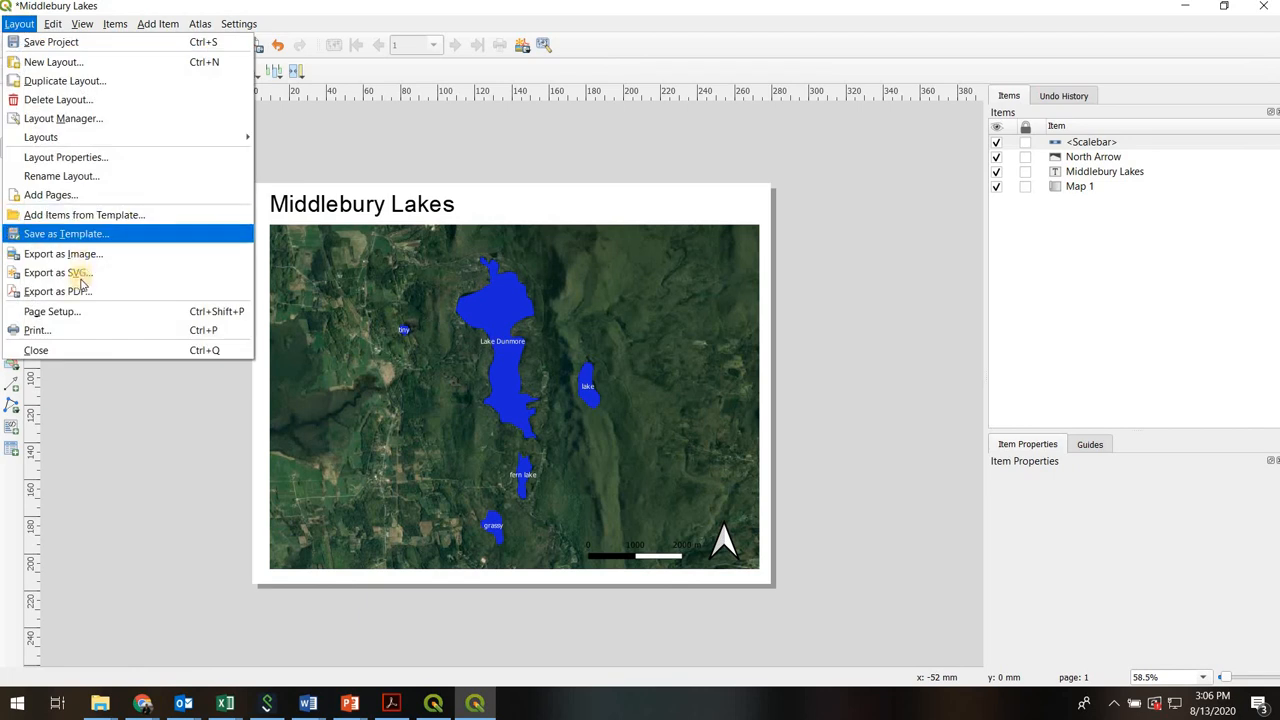
pyautogui.moveTo(57, 291)
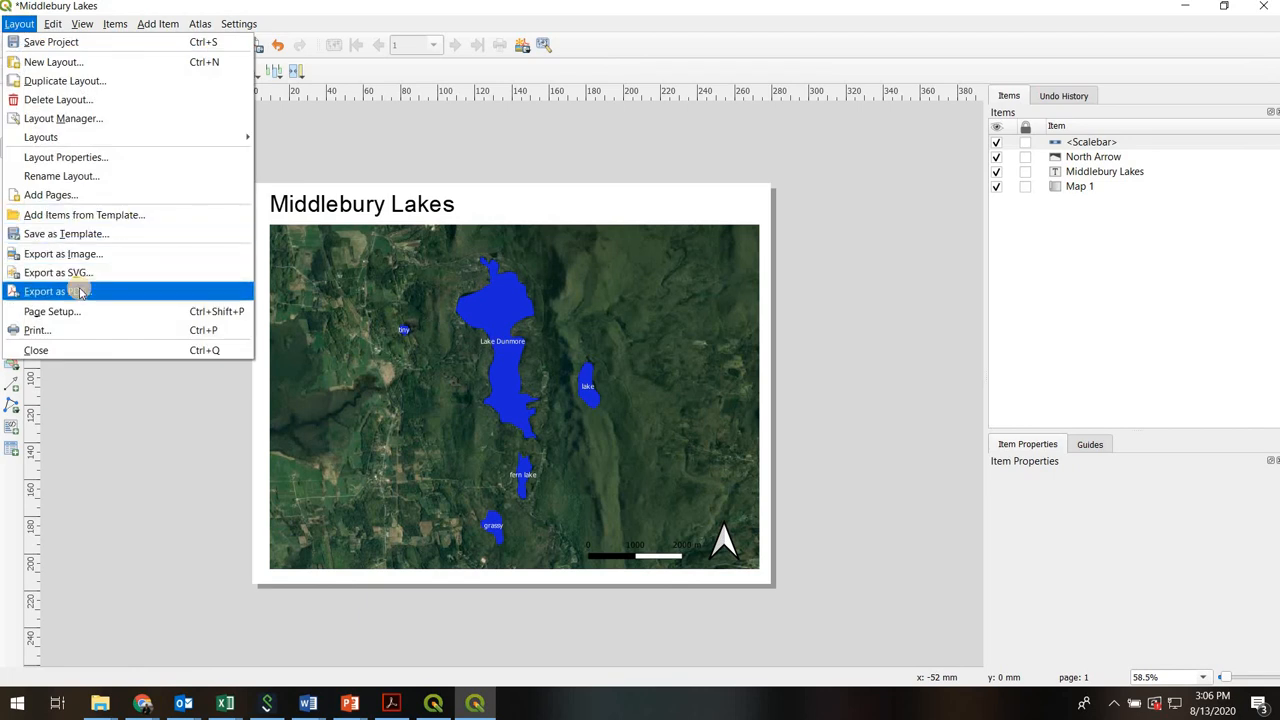
pyautogui.click(52, 291)
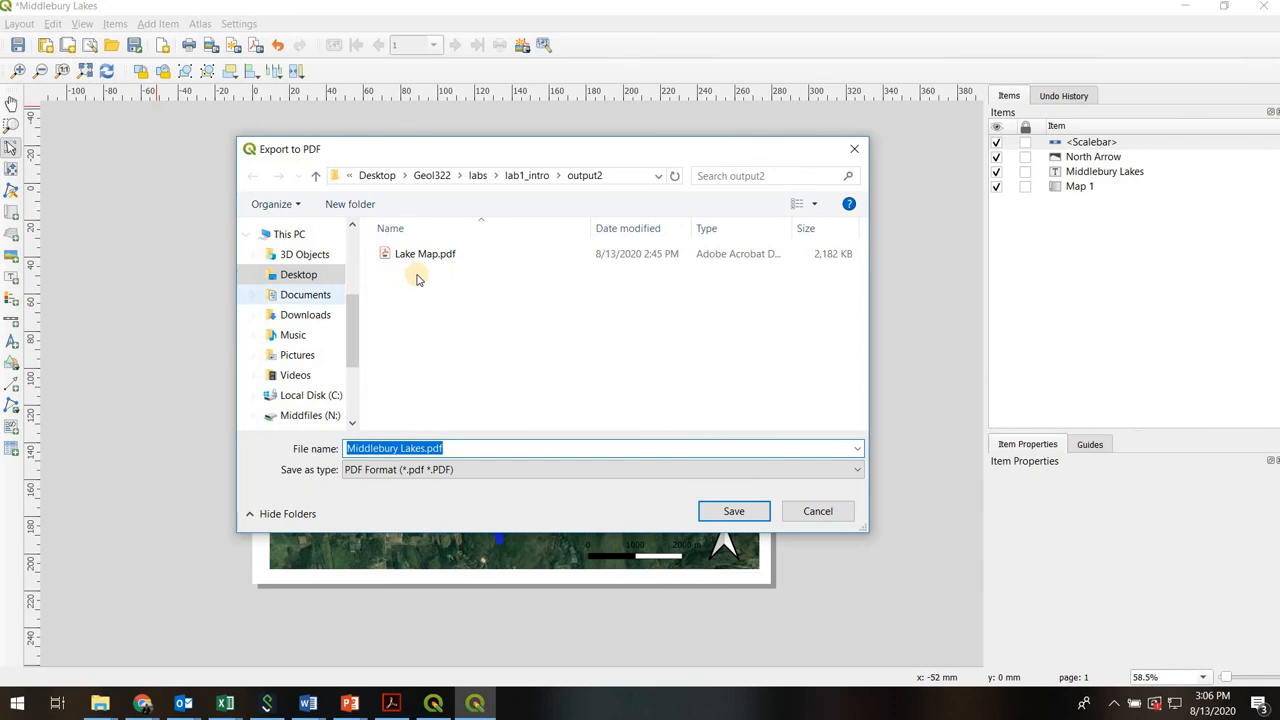
pyautogui.click(424, 253)
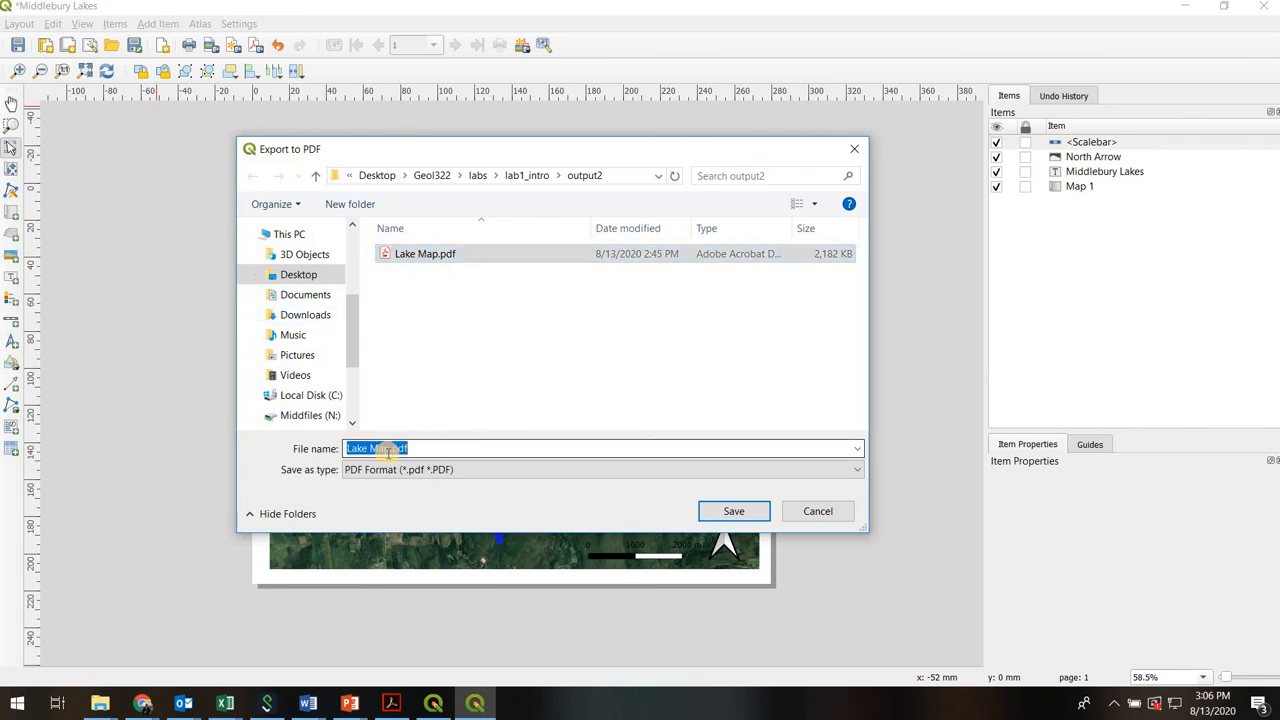
pyautogui.click(733, 511)
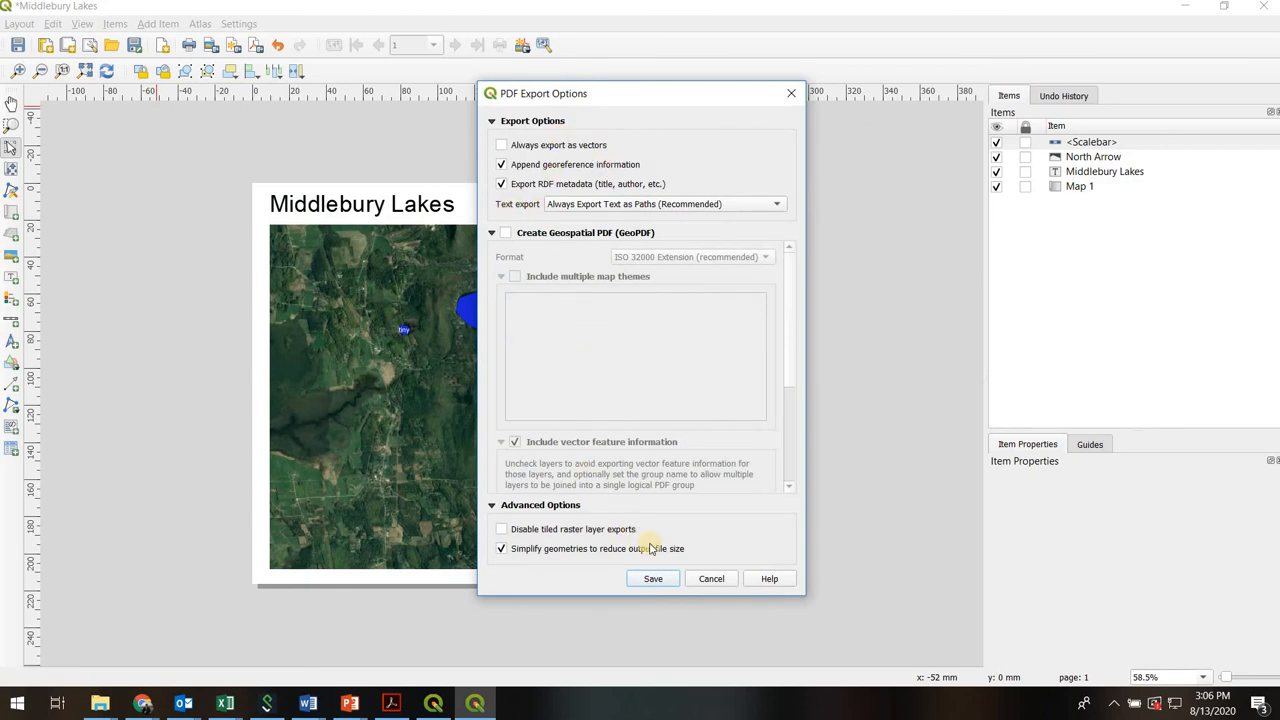
pyautogui.click(652, 579)
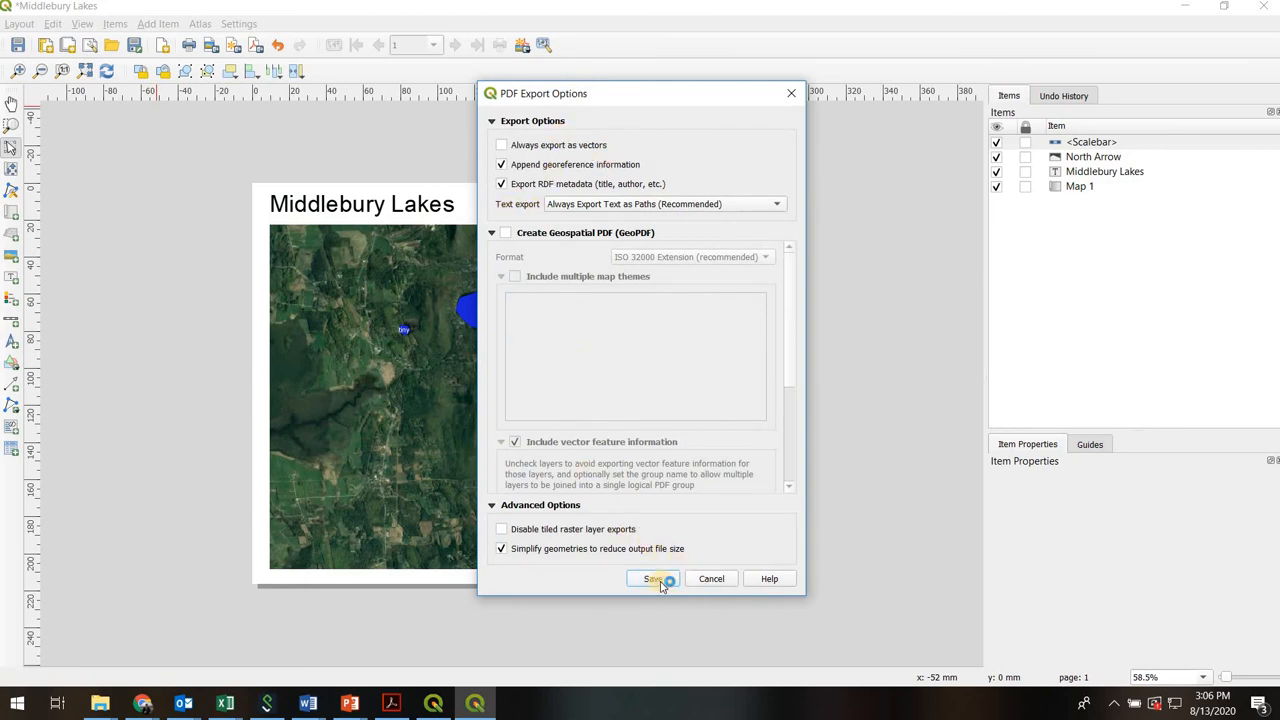
pyautogui.click(653, 579)
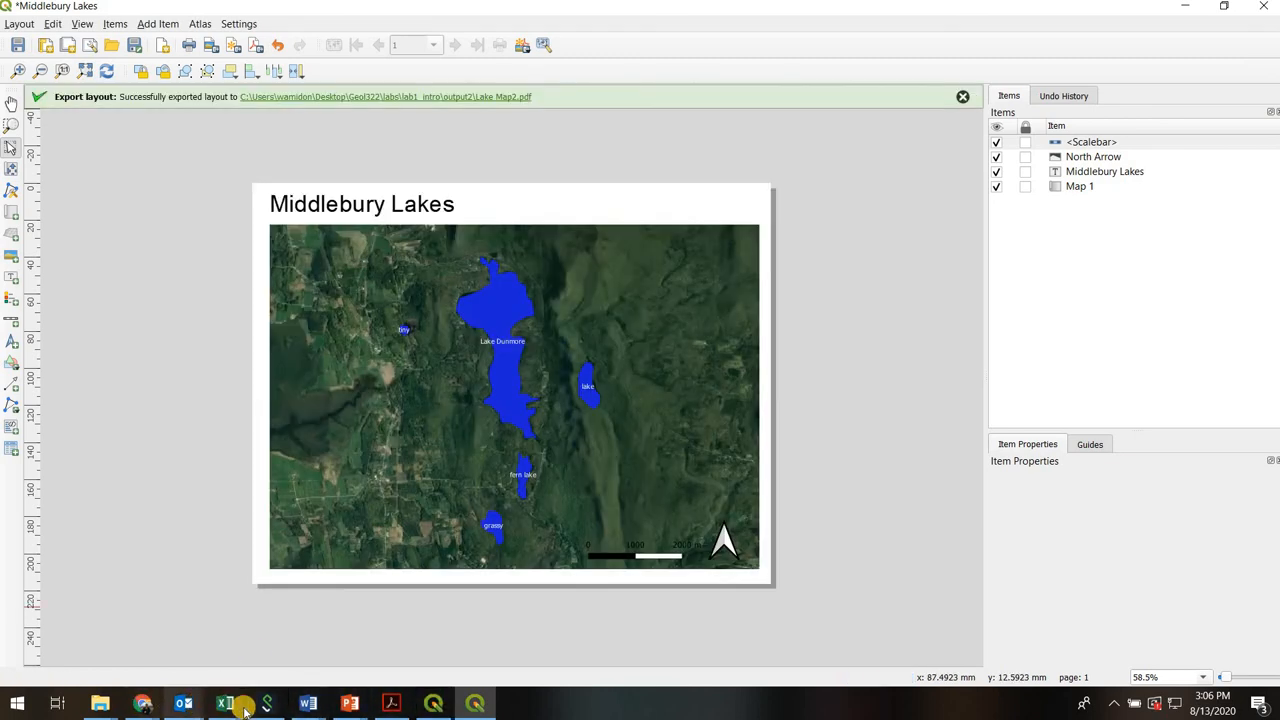
pyautogui.moveTo(225, 703)
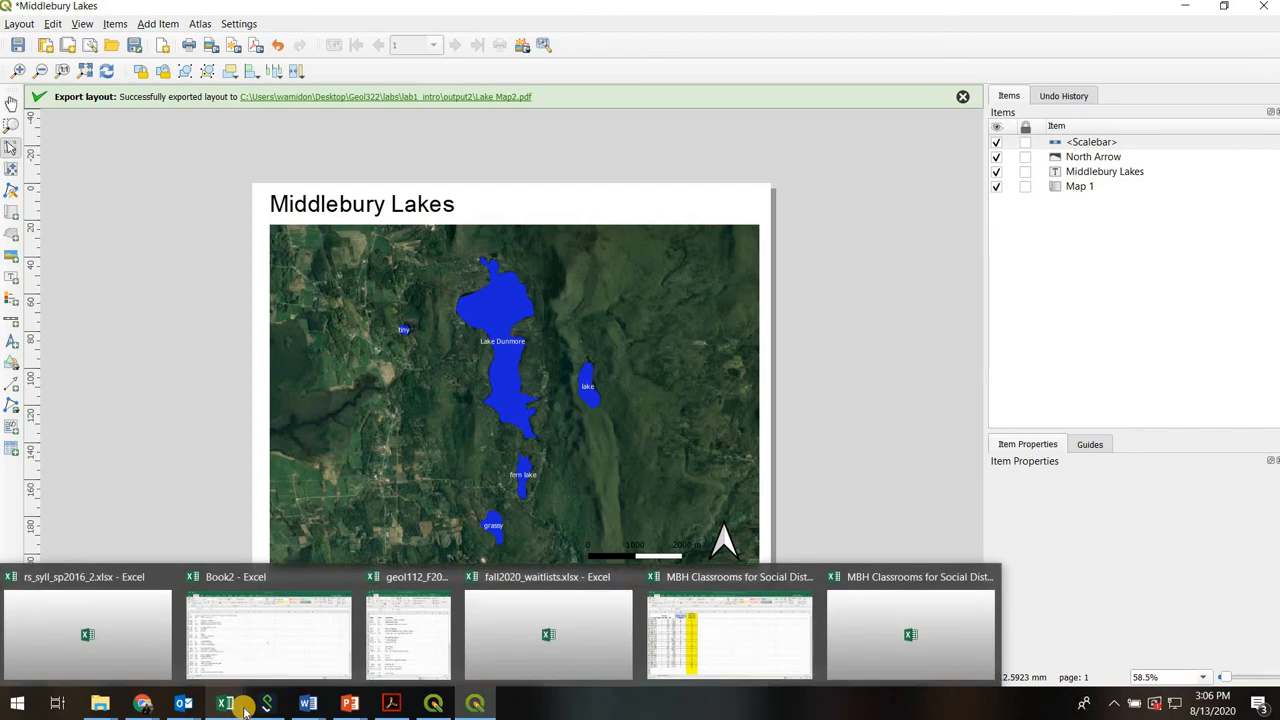